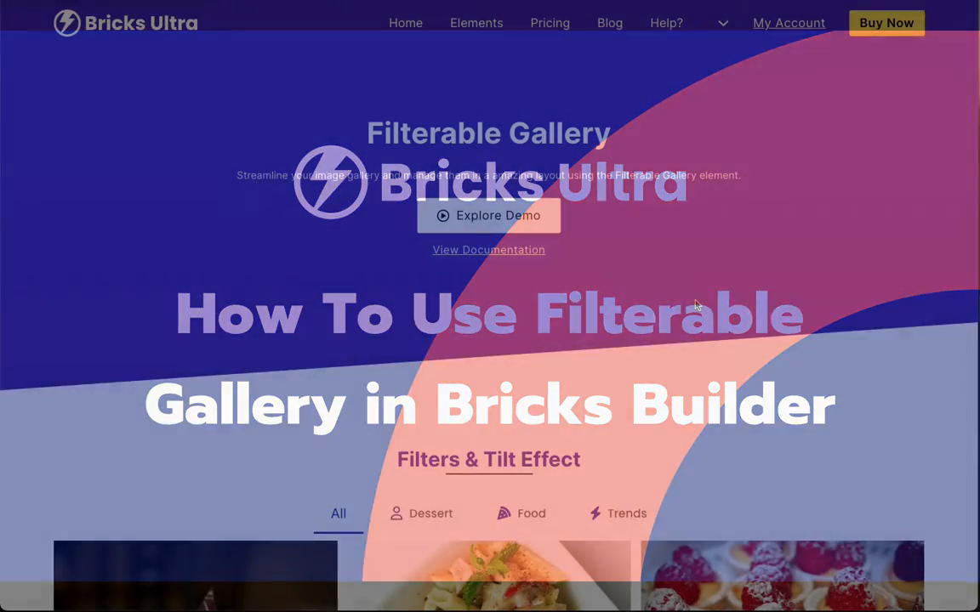
Try the Dessert, Food and Trends filters on the tilt gallery, then scroll further down
{"action": "scroll", "scroll_direction": "down", "scroll_amount": 3}
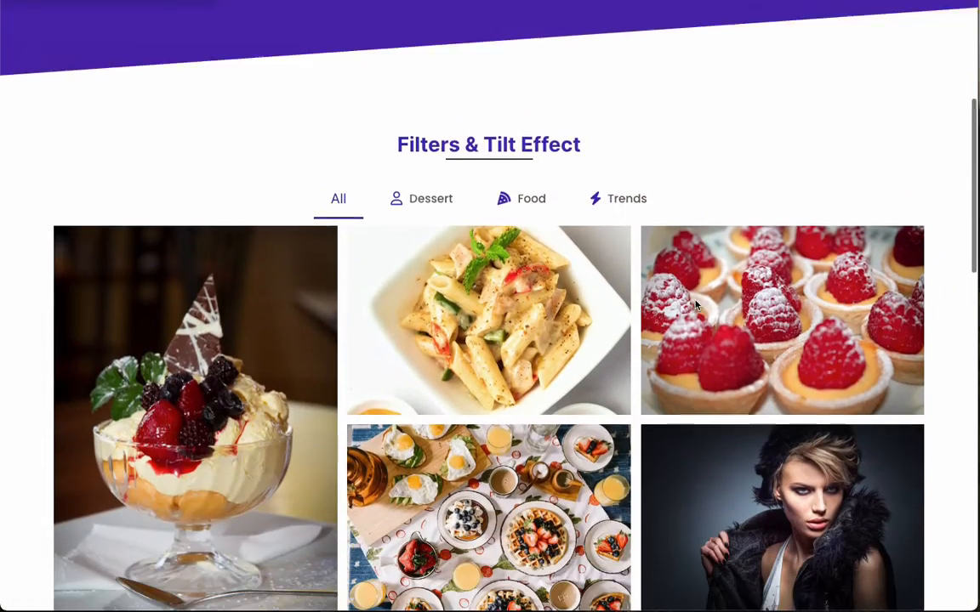
{"action": "scroll", "scroll_direction": "up", "scroll_amount": 3}
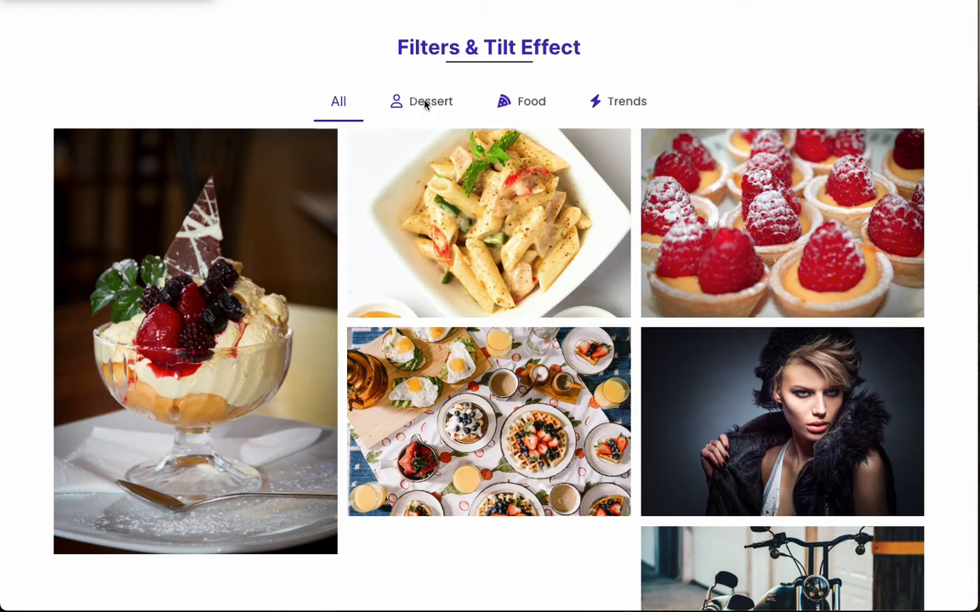
{"action": "left_click", "coordinate": [430, 101]}
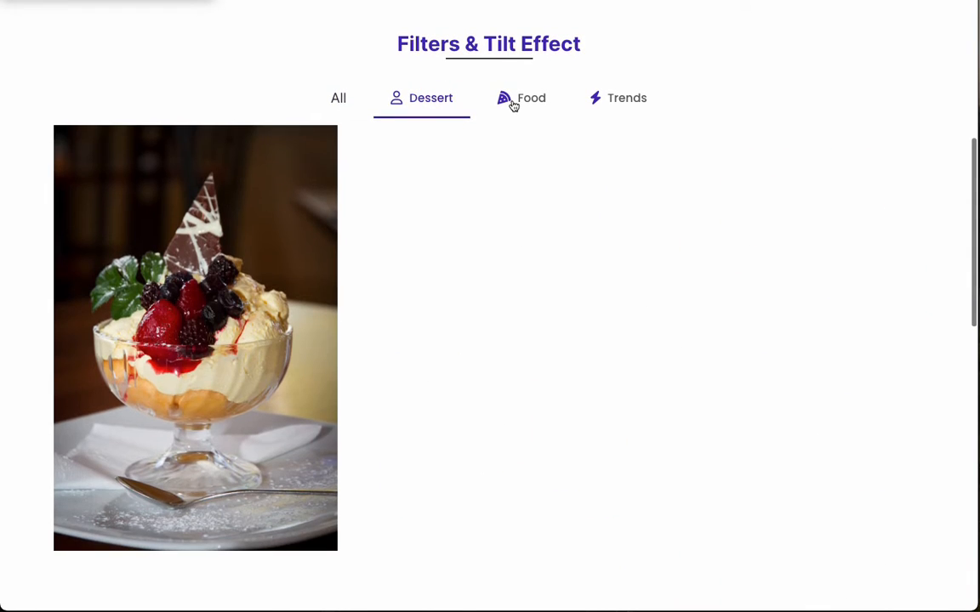
{"action": "left_click", "coordinate": [530, 98]}
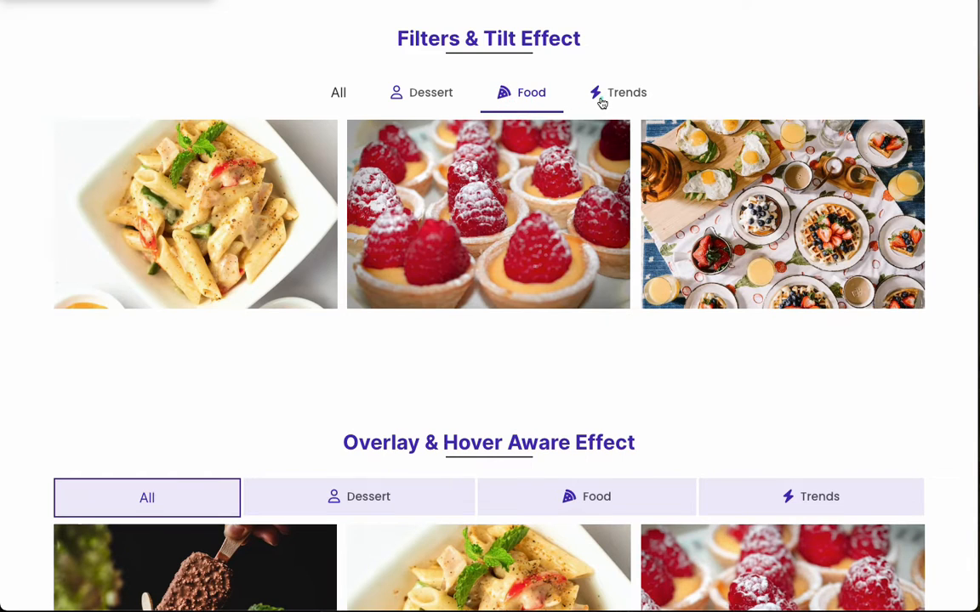
{"action": "left_click", "coordinate": [337, 92]}
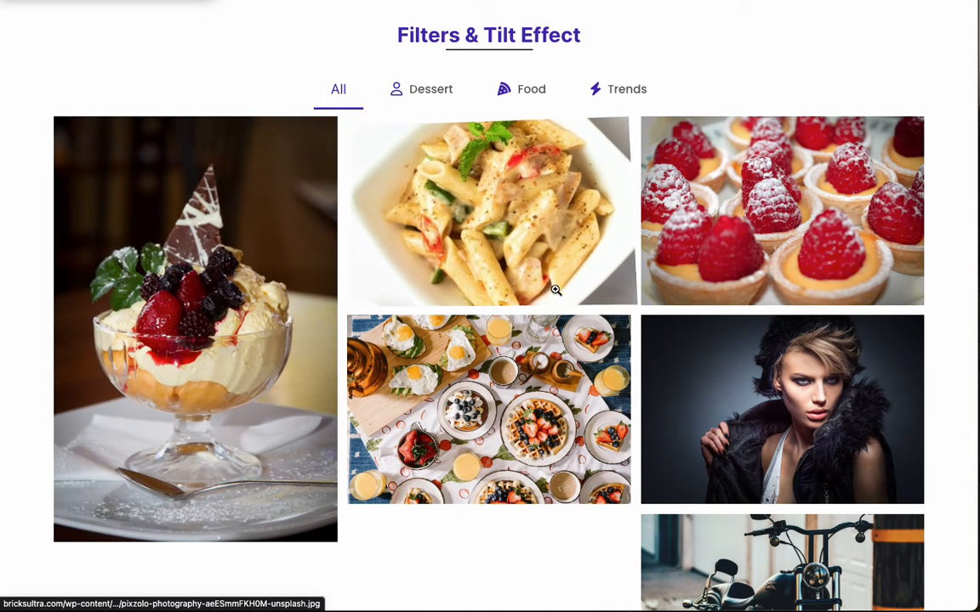
{"action": "mouse_move", "coordinate": [696, 466]}
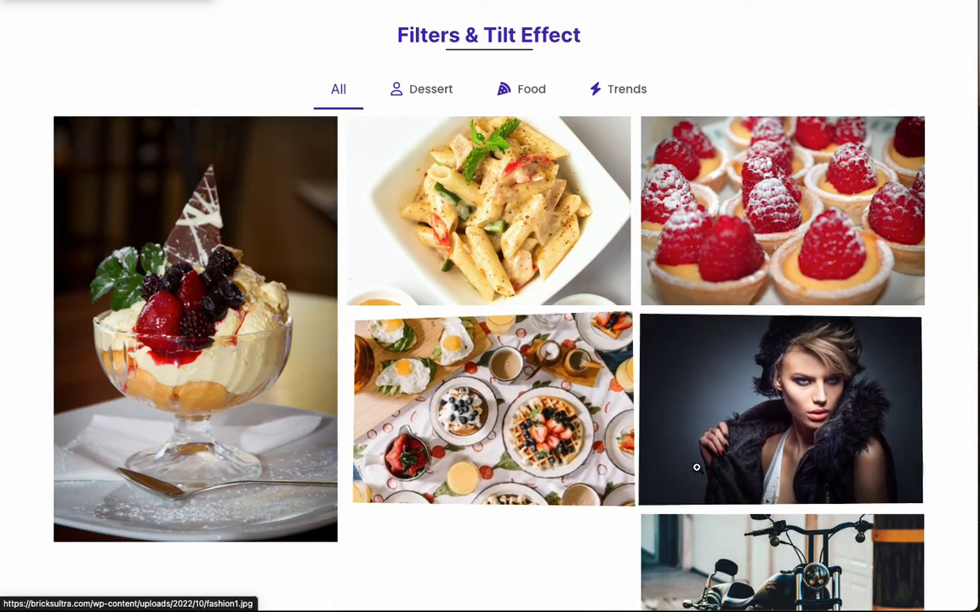
{"action": "scroll", "scroll_direction": "down", "scroll_amount": 3}
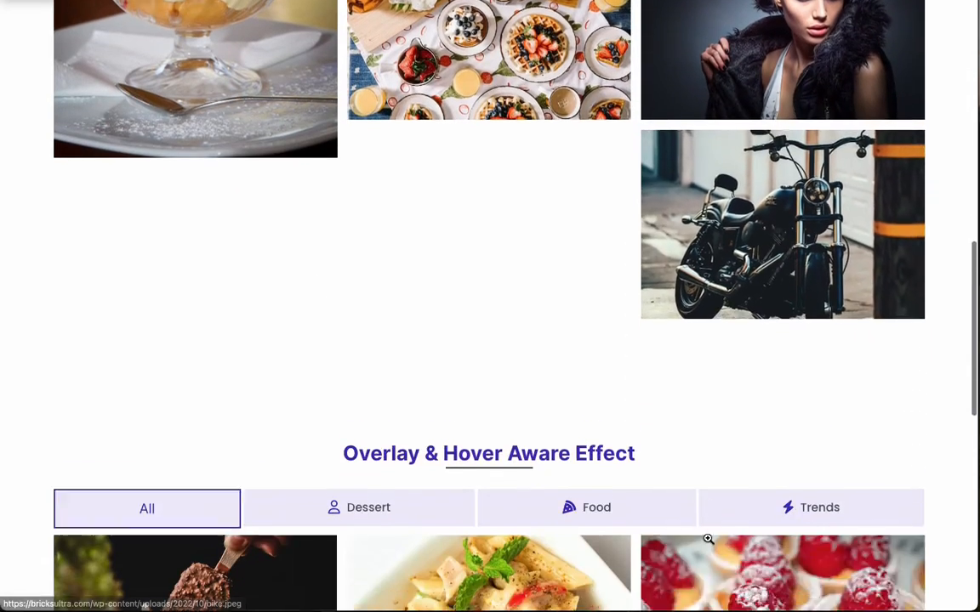
{"action": "scroll", "scroll_direction": "down", "scroll_amount": 3}
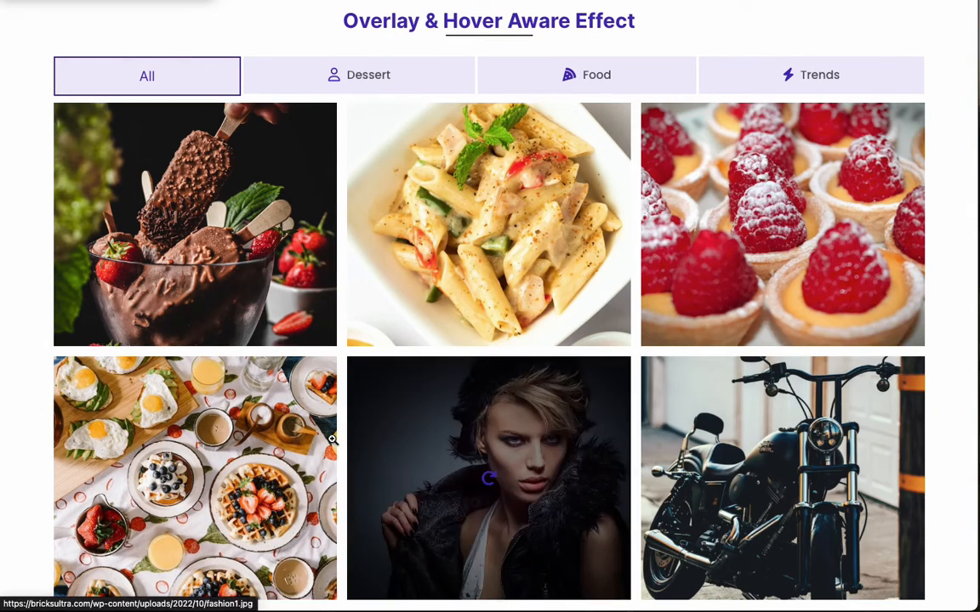
Filter the overlay gallery to Dessert, then Trends, then back to All
{"action": "left_click", "coordinate": [358, 74]}
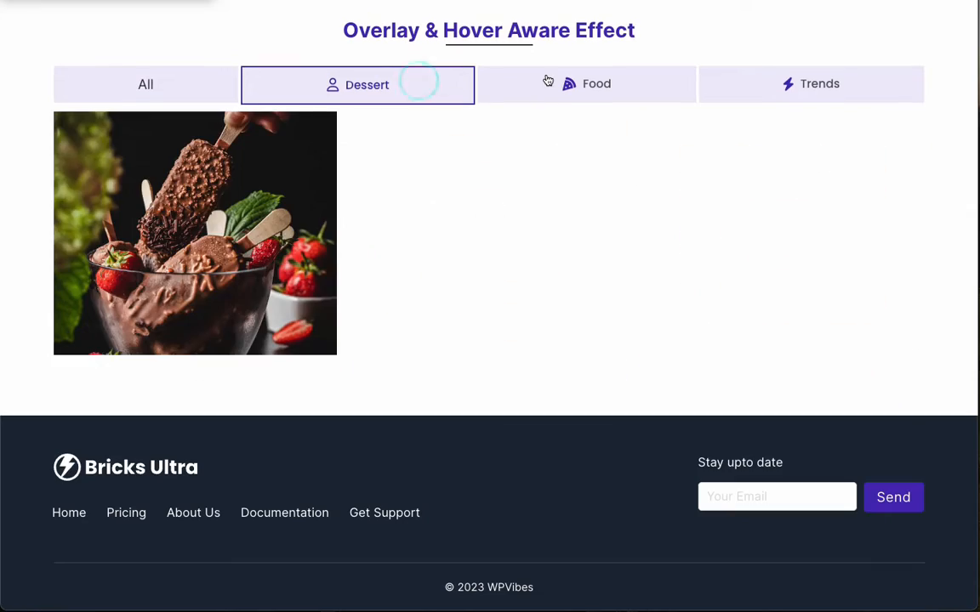
{"action": "left_click", "coordinate": [808, 84]}
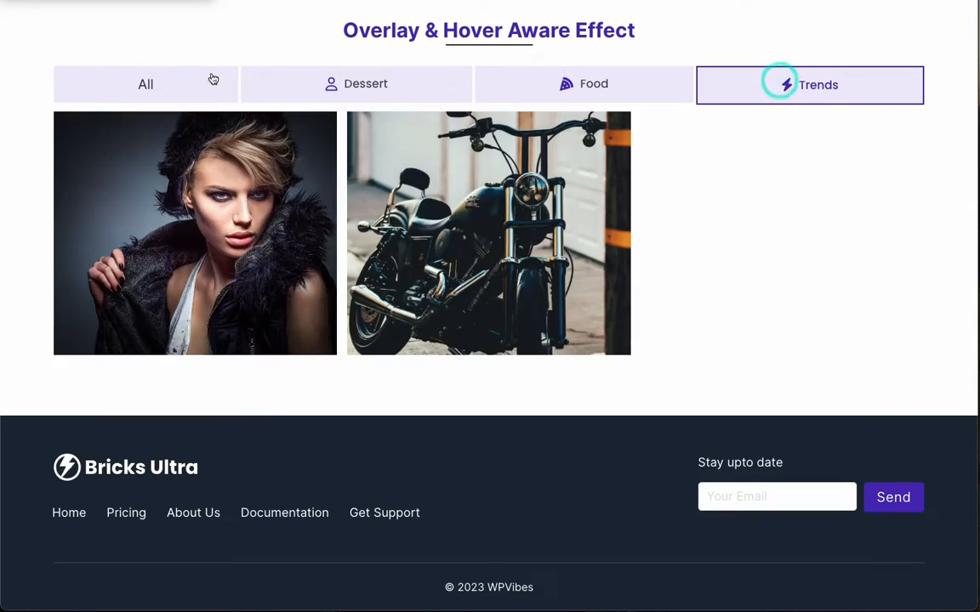
{"action": "left_click", "coordinate": [146, 84]}
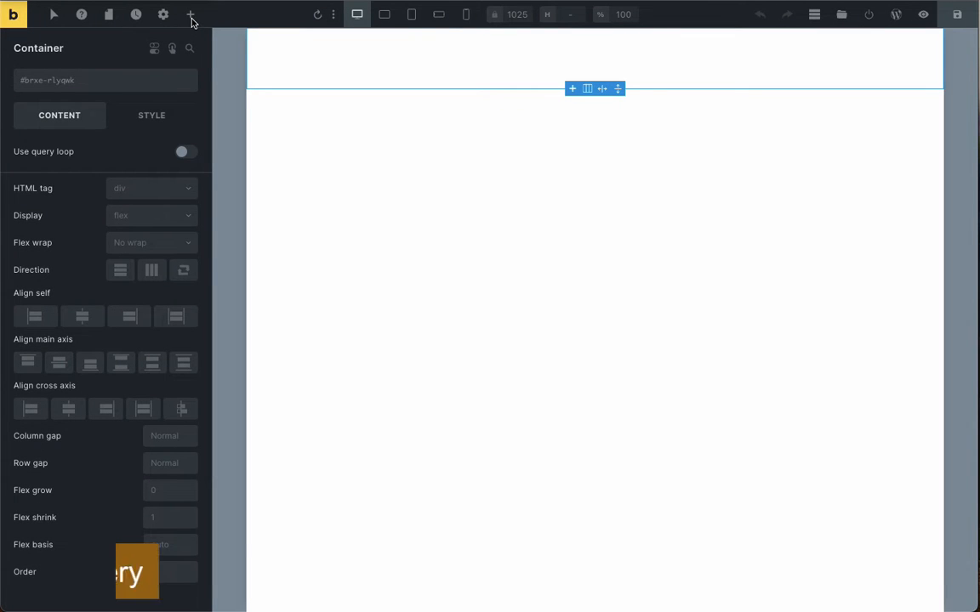
Search elements for 'filter' and drag a Filterable Gallery into the page container
{"action": "left_click", "coordinate": [191, 14]}
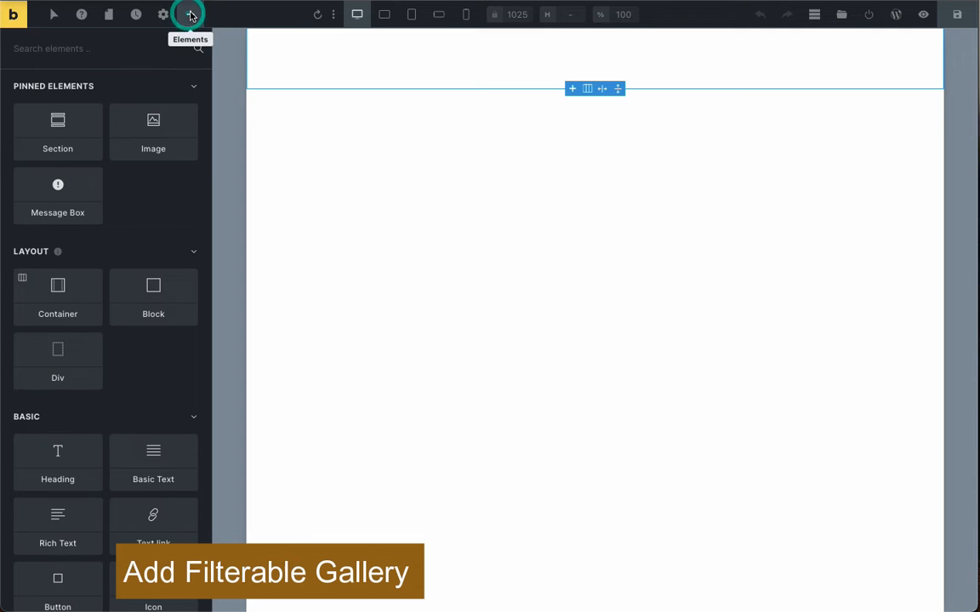
{"action": "type", "text": "filter"}
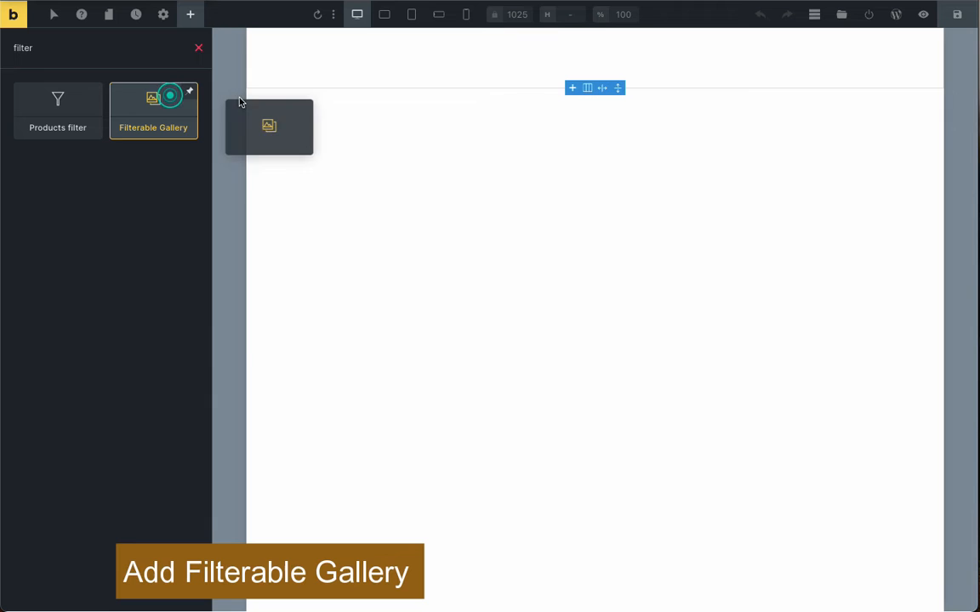
{"action": "left_click_drag", "start_coordinate": [268, 125], "coordinate": [485, 68]}
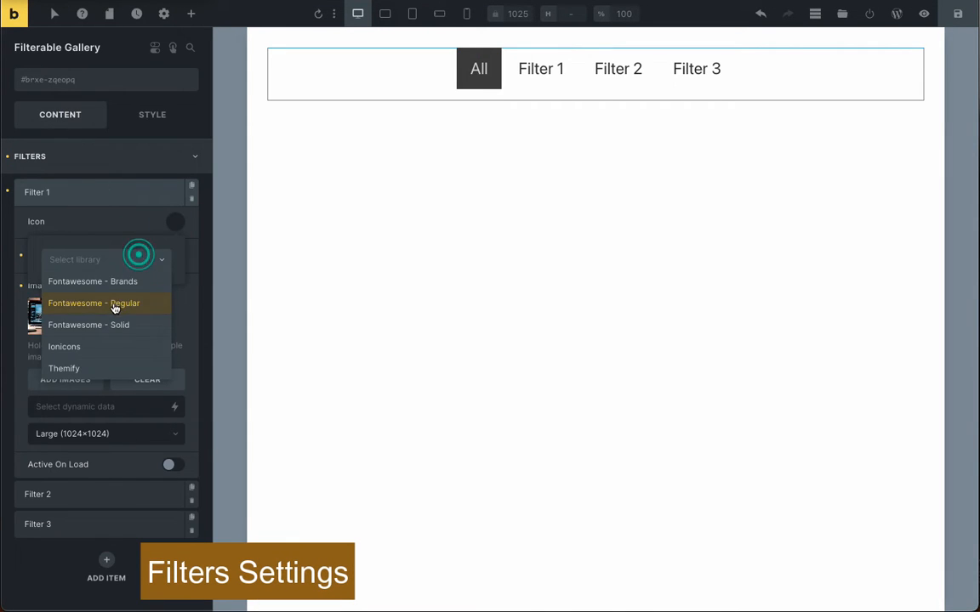
Give Filter 1 a Fontawesome Solid heart icon, the title Fashion, and media-library images
{"action": "left_click", "coordinate": [88, 325]}
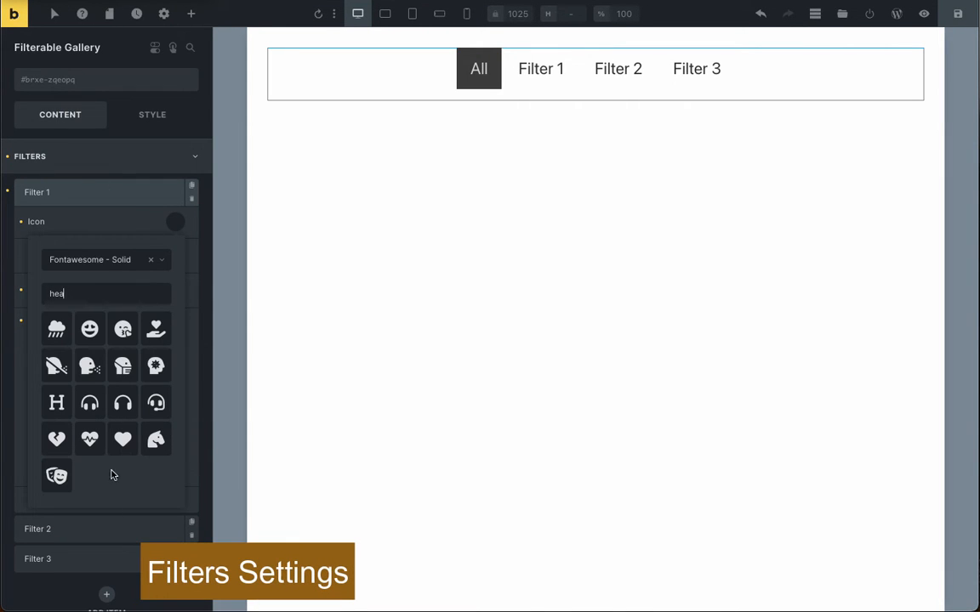
{"action": "left_click", "coordinate": [122, 439]}
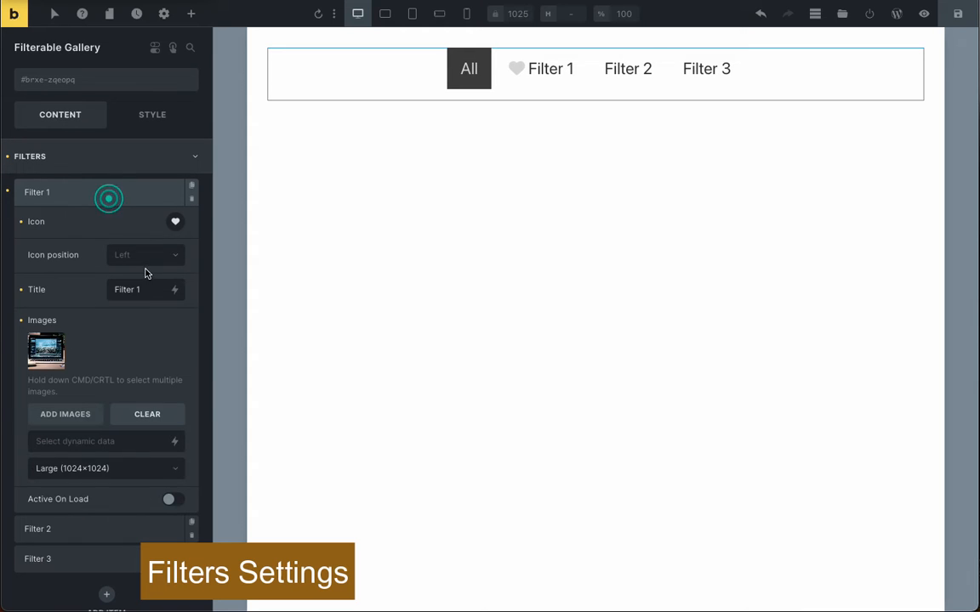
{"action": "type", "text": "Fashion"}
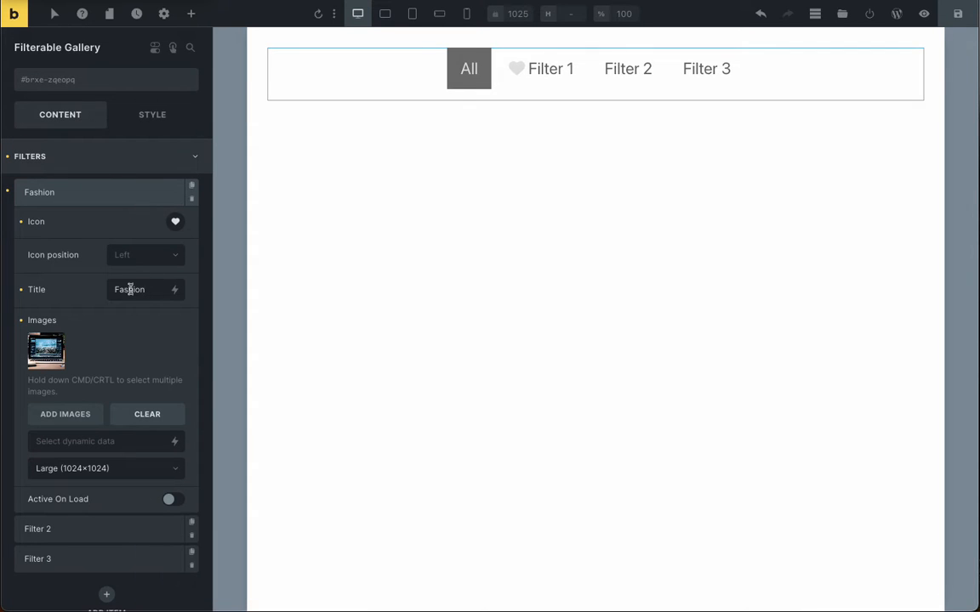
{"action": "left_click", "coordinate": [65, 414]}
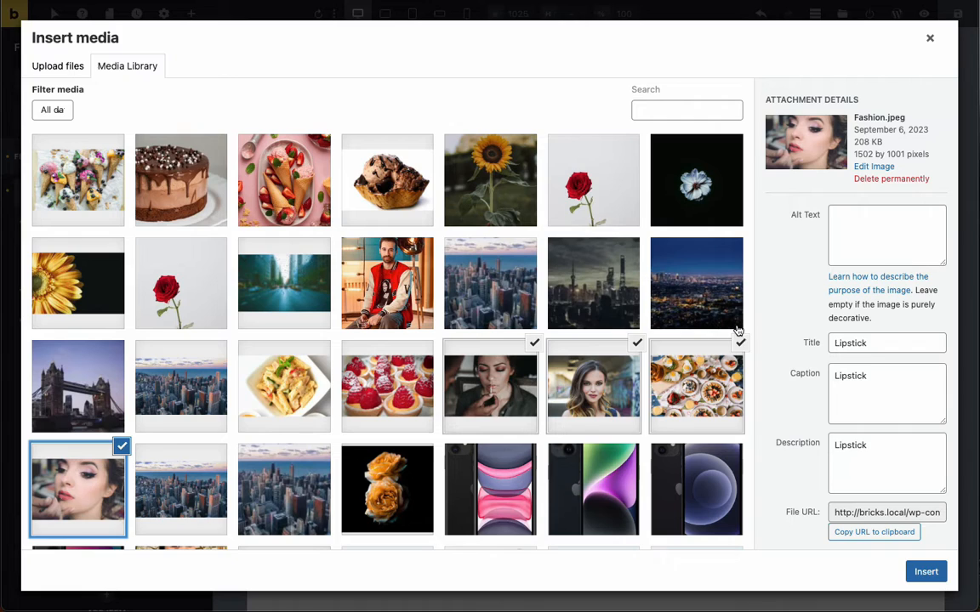
{"action": "left_click", "coordinate": [925, 572]}
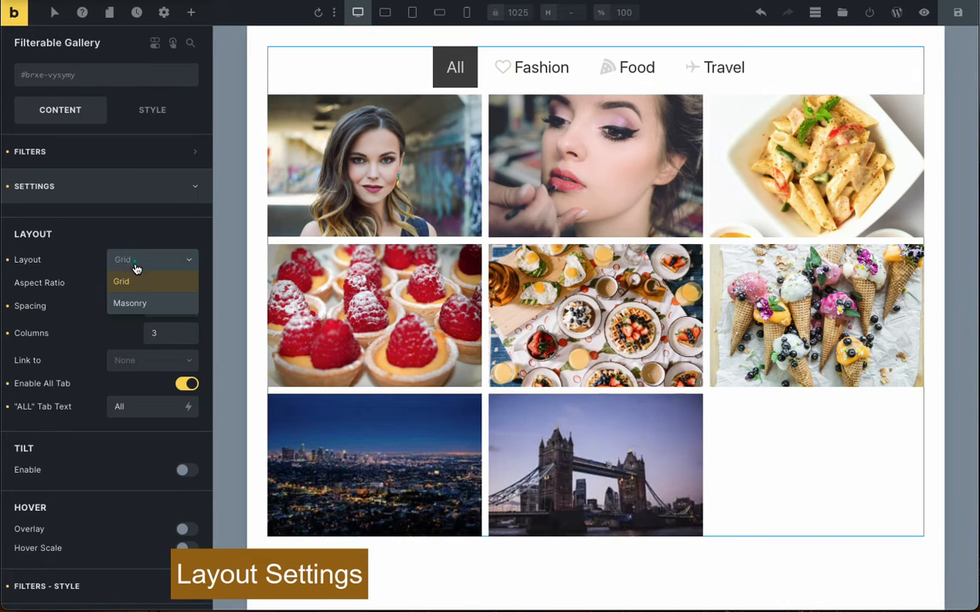
Keep the gallery as a Grid with spacing 10, 3 columns, and Lightbox image links
{"action": "left_click", "coordinate": [130, 303]}
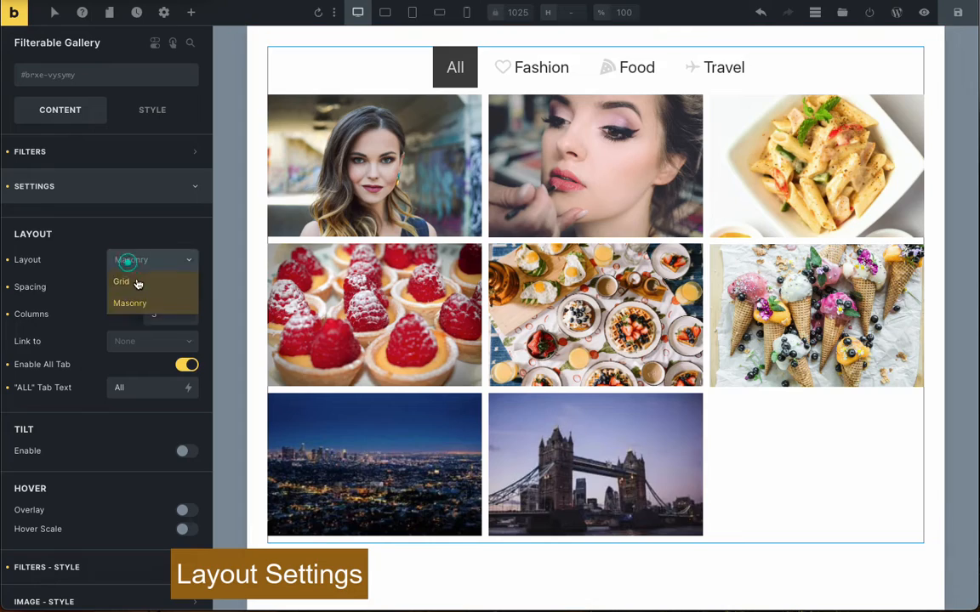
{"action": "left_click", "coordinate": [122, 282]}
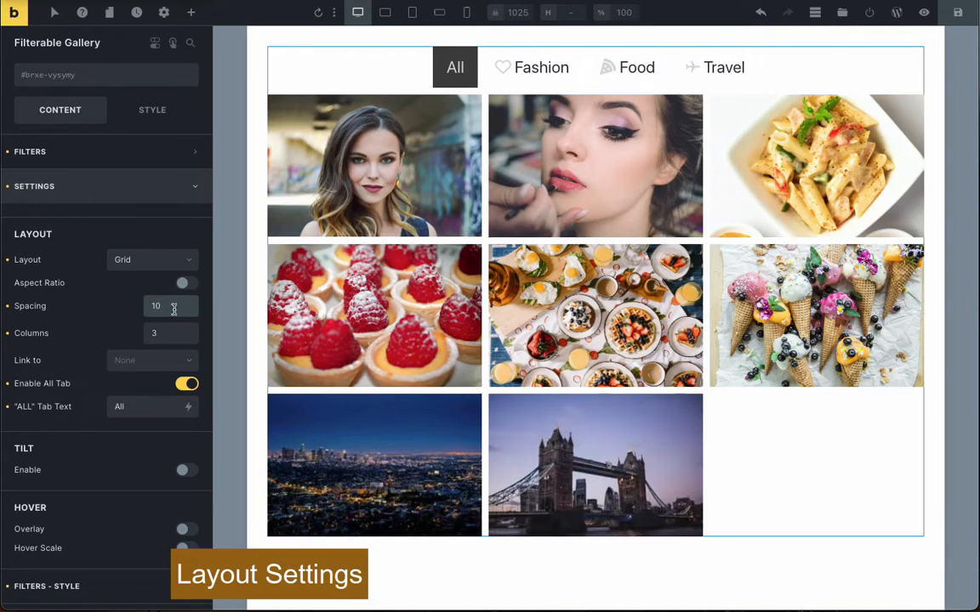
{"action": "type", "text": "13"}
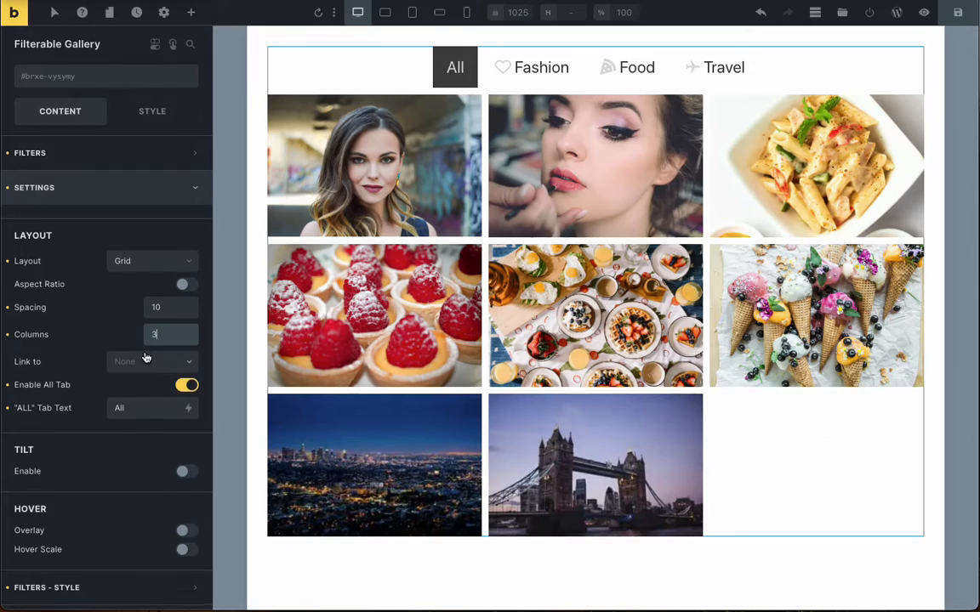
{"action": "left_click", "coordinate": [151, 362]}
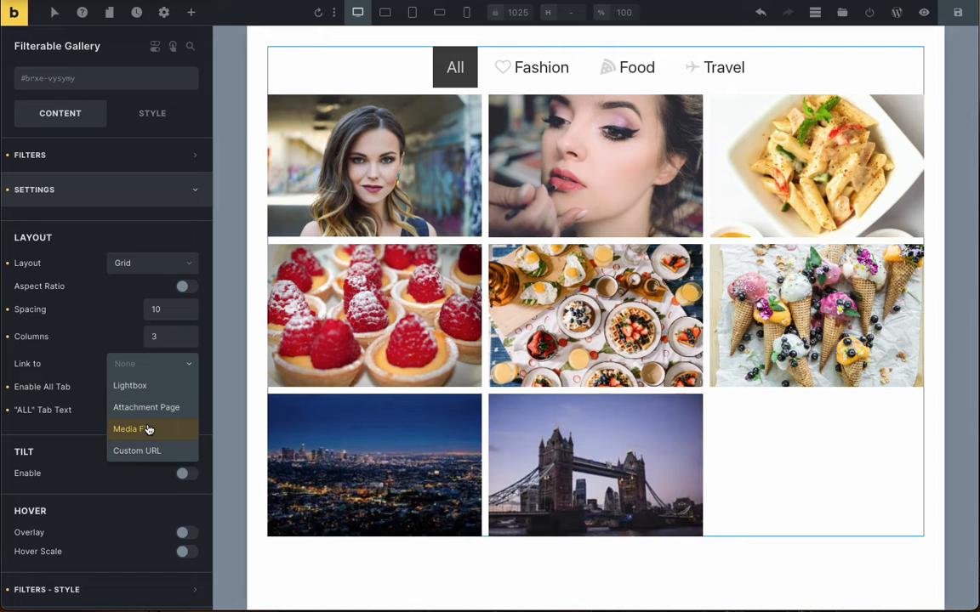
{"action": "left_click", "coordinate": [130, 385]}
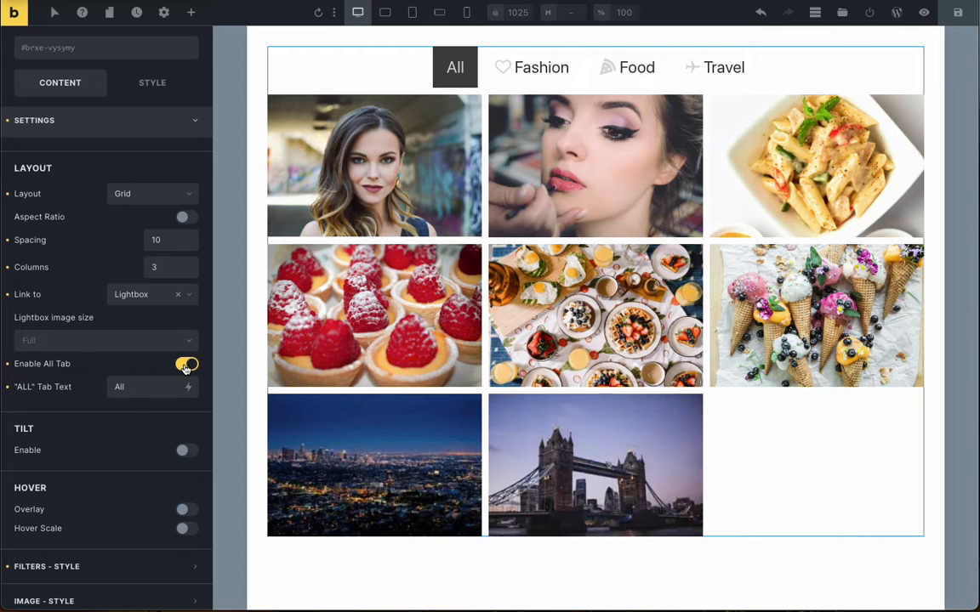
{"action": "left_click", "coordinate": [187, 364]}
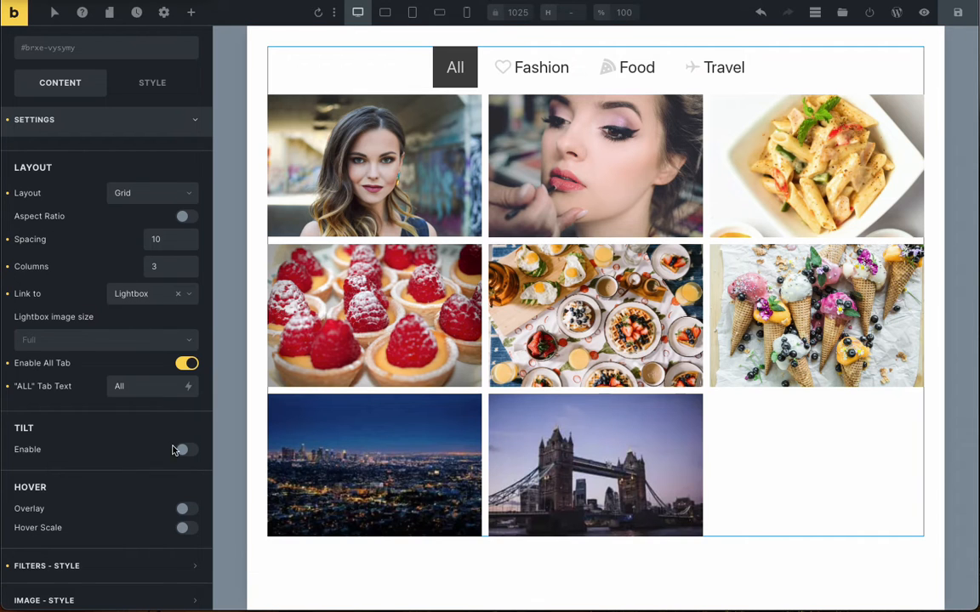
Enable image tilt on both axes with glare, using max tilt 10 and max glare 0.5
{"action": "left_click", "coordinate": [186, 449]}
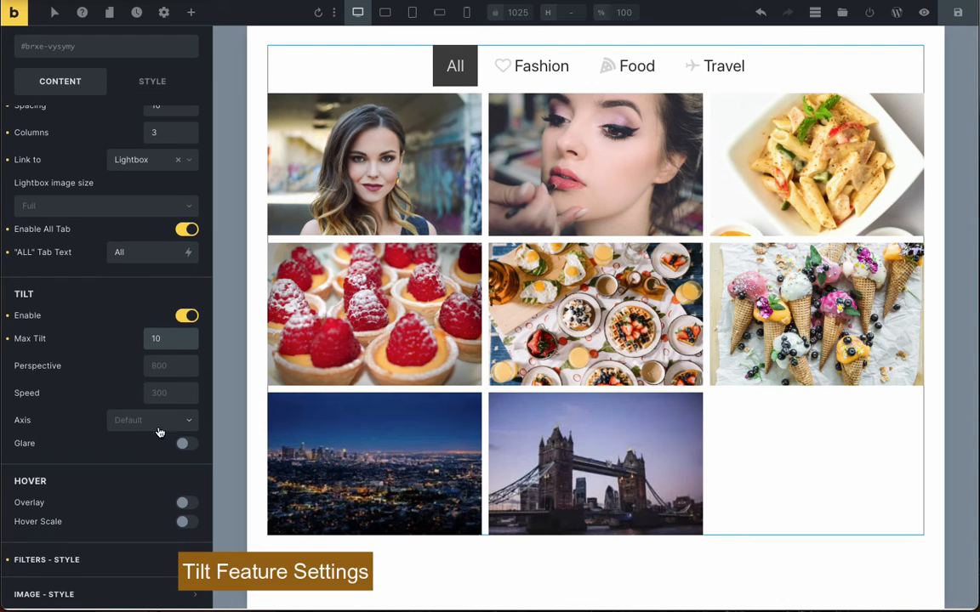
{"action": "left_click", "coordinate": [153, 420]}
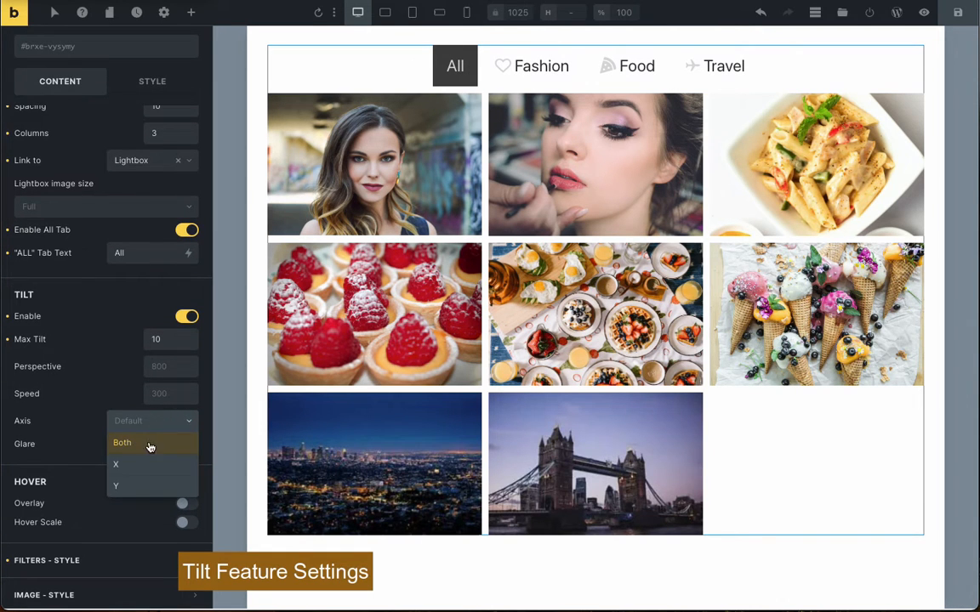
{"action": "left_click", "coordinate": [122, 443]}
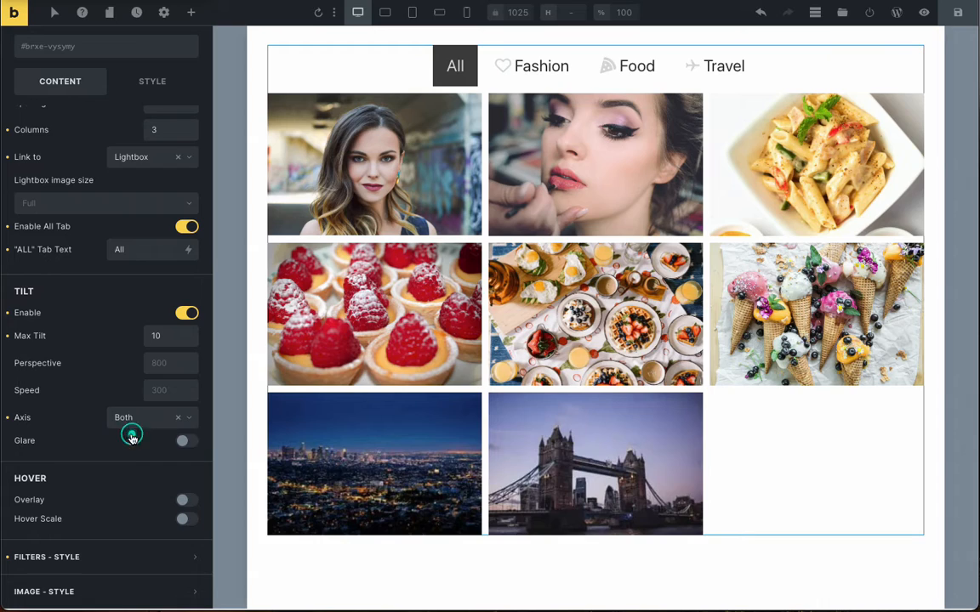
{"action": "left_click", "coordinate": [187, 441]}
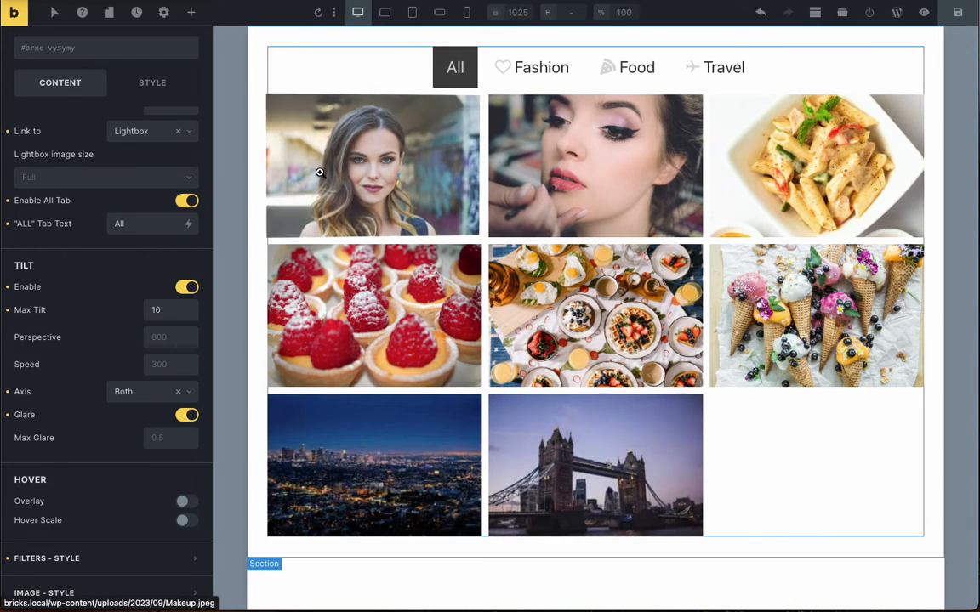
{"action": "mouse_move", "coordinate": [580, 182]}
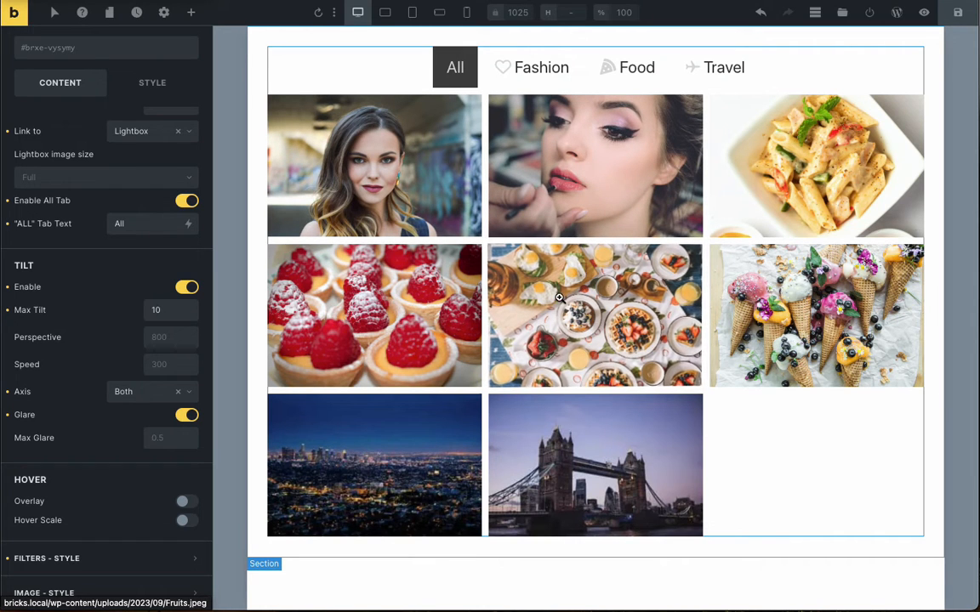
Turn glare off and add an on-hover, direction-aware caption overlay with speed 200
{"action": "left_click", "coordinate": [186, 503]}
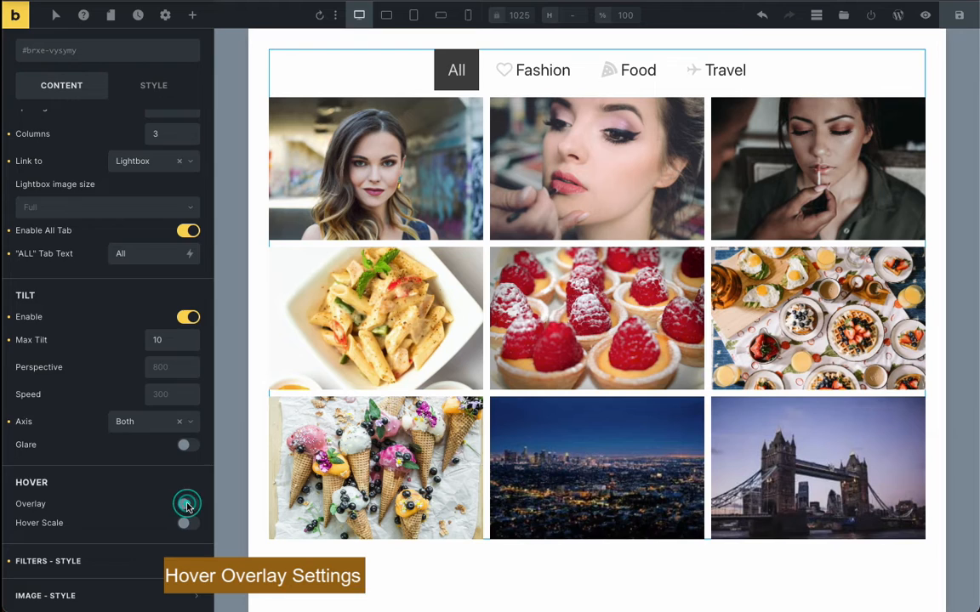
{"action": "left_click", "coordinate": [187, 504]}
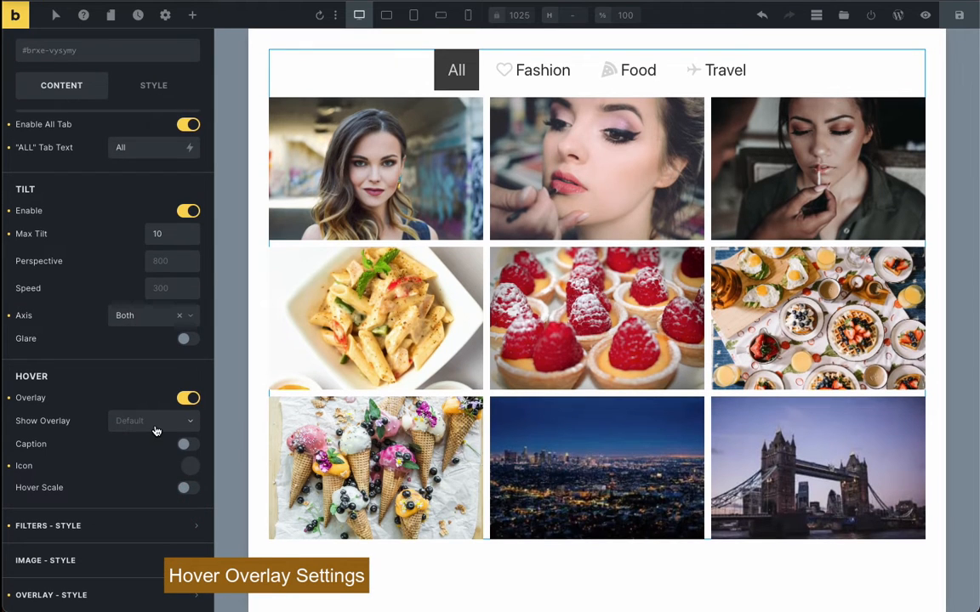
{"action": "left_click", "coordinate": [154, 421]}
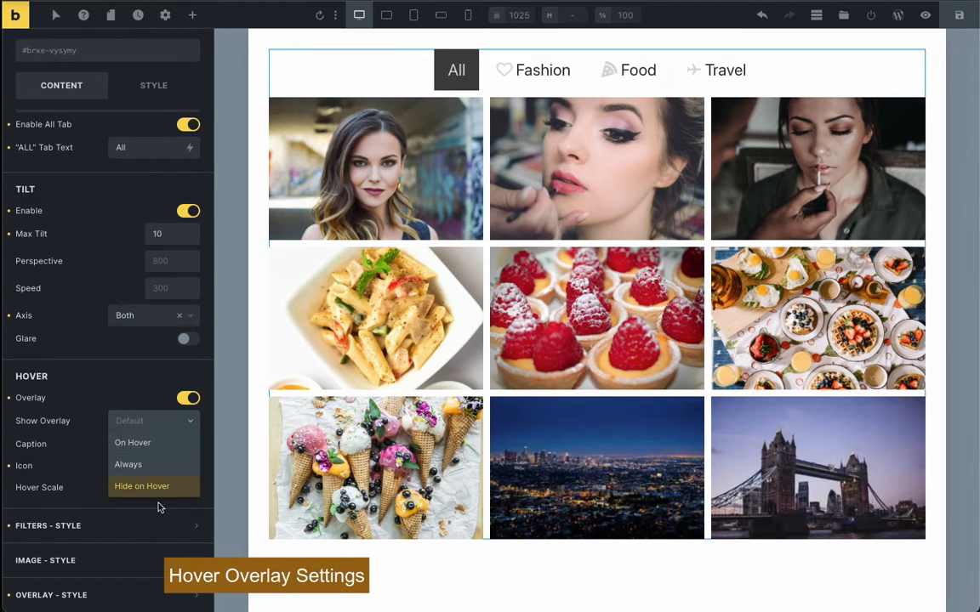
{"action": "left_click", "coordinate": [133, 442]}
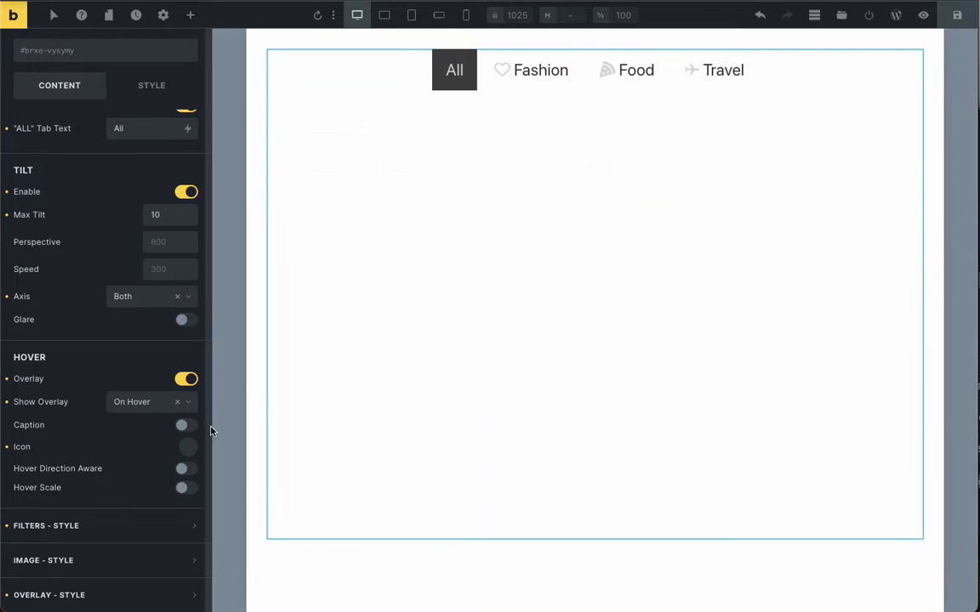
{"action": "left_click", "coordinate": [186, 425]}
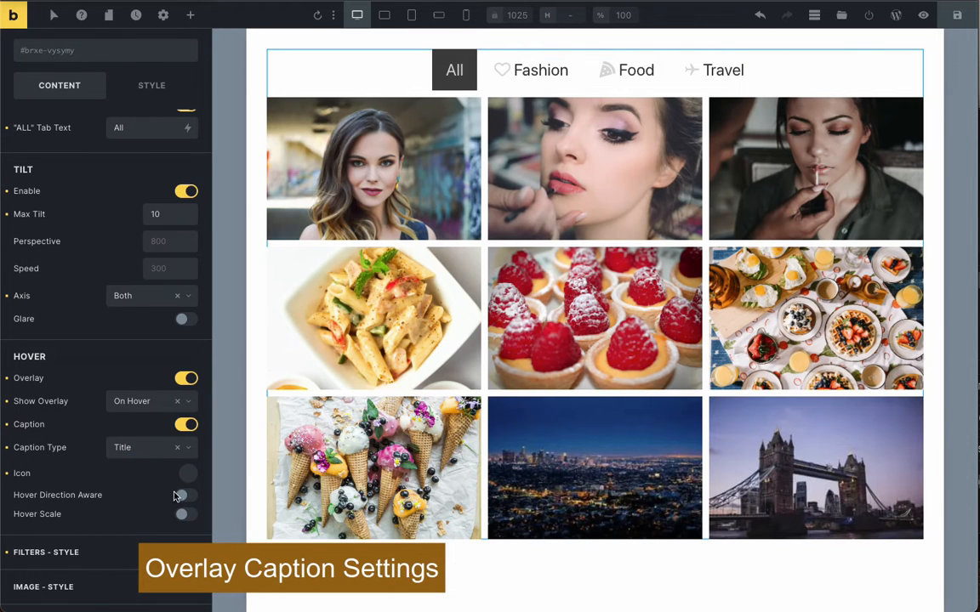
{"action": "mouse_move", "coordinate": [374, 319]}
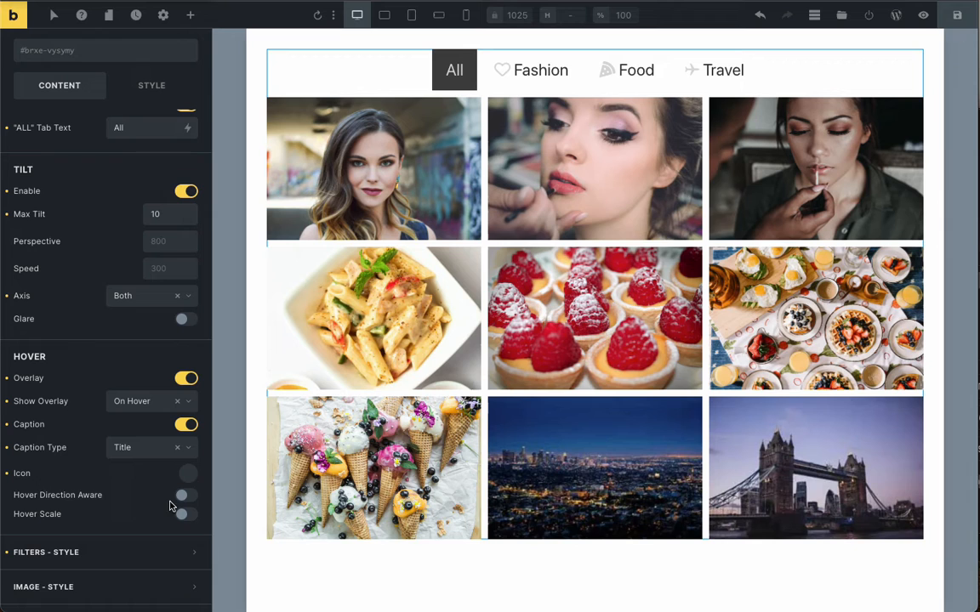
{"action": "left_click", "coordinate": [186, 495]}
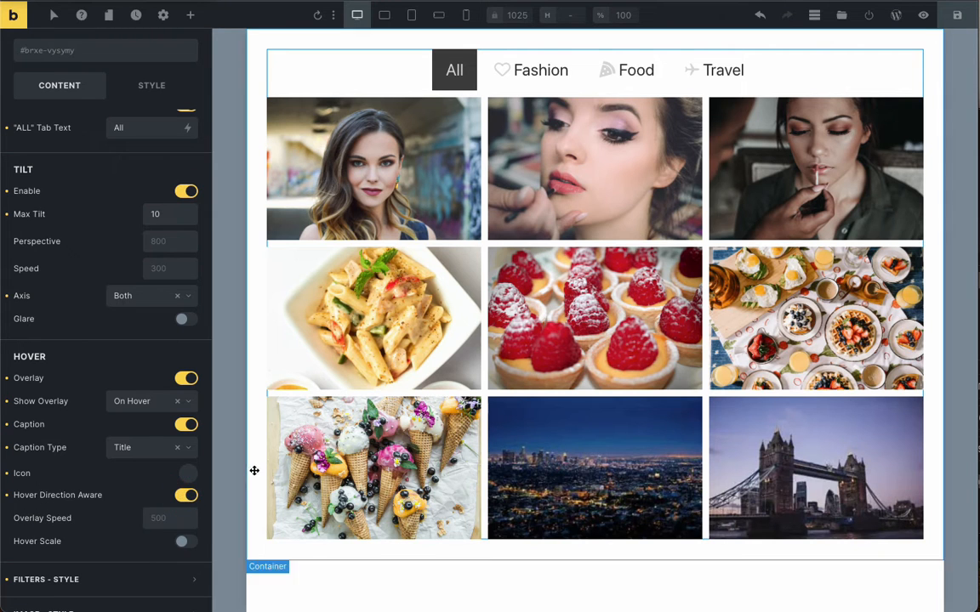
{"action": "mouse_move", "coordinate": [322, 390]}
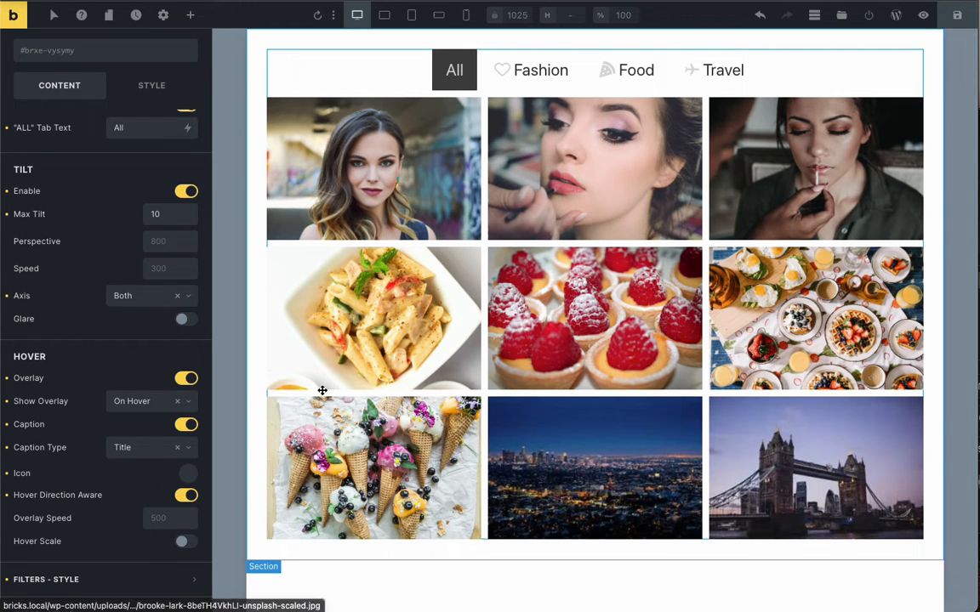
{"action": "left_click", "coordinate": [167, 522]}
{"action": "type", "text": "200"}
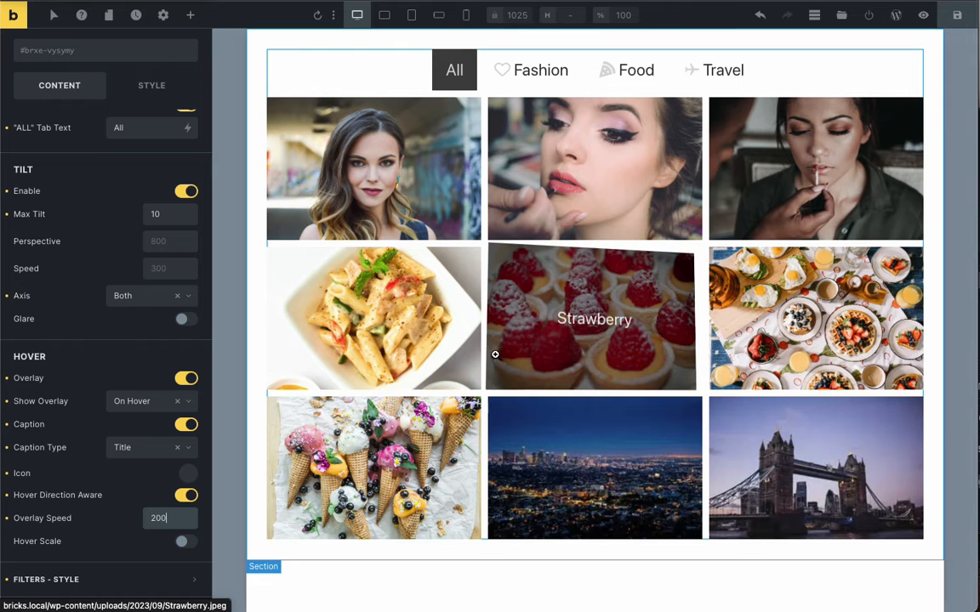
{"action": "mouse_move", "coordinate": [446, 211]}
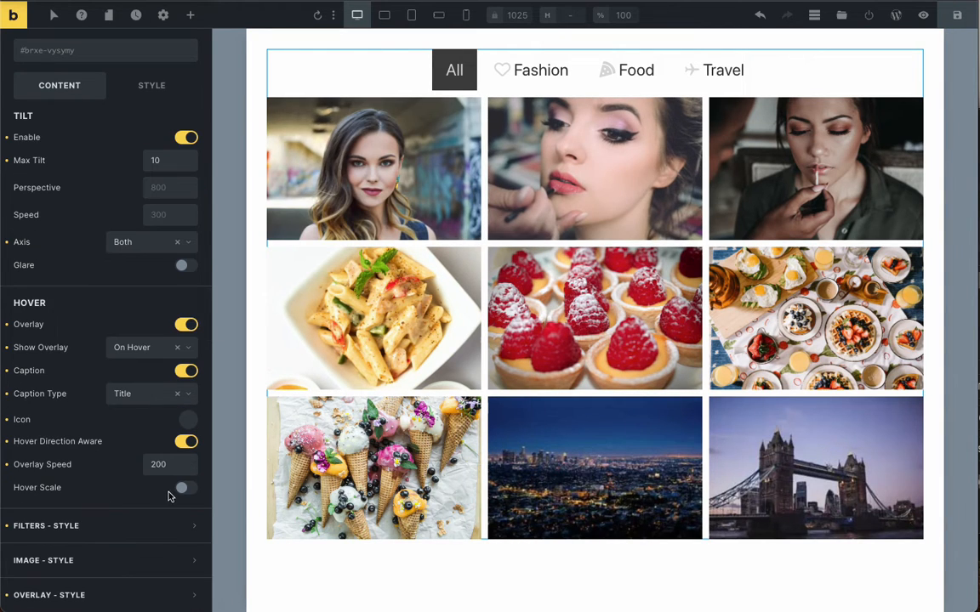
Switch Hover Scale on with a scale value of 3
{"action": "left_click", "coordinate": [186, 461]}
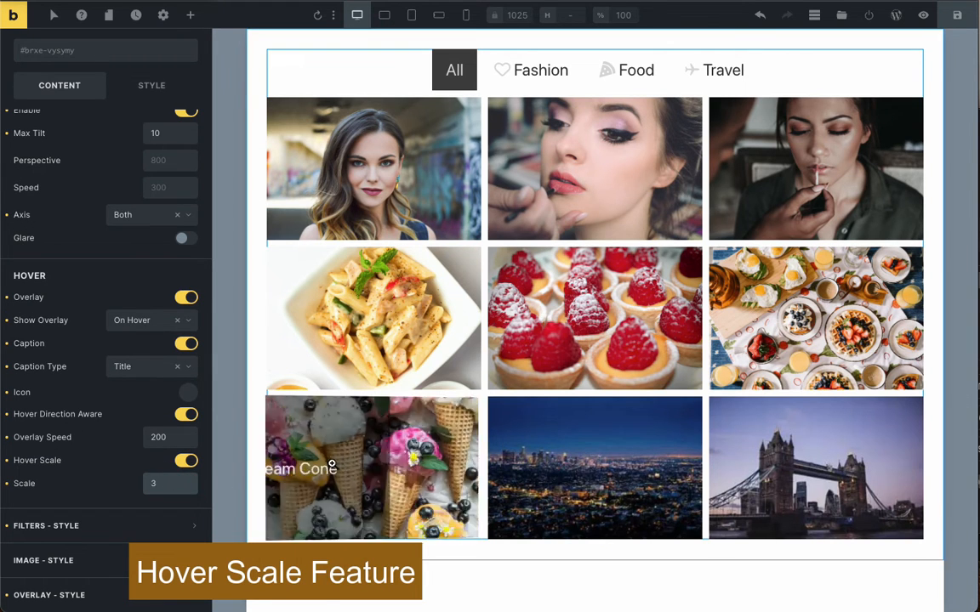
{"action": "mouse_move", "coordinate": [611, 210]}
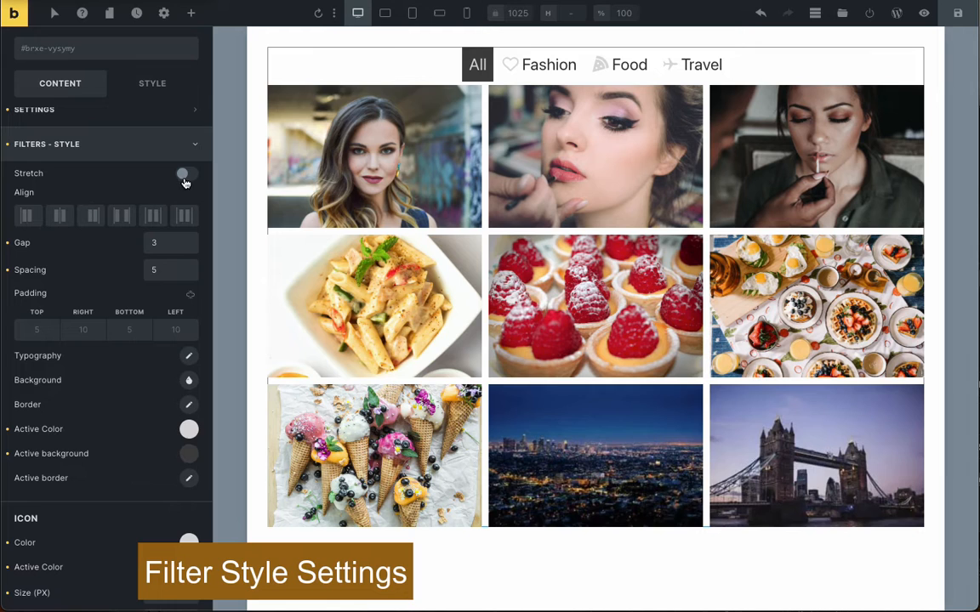
{"action": "mouse_move", "coordinate": [28, 215]}
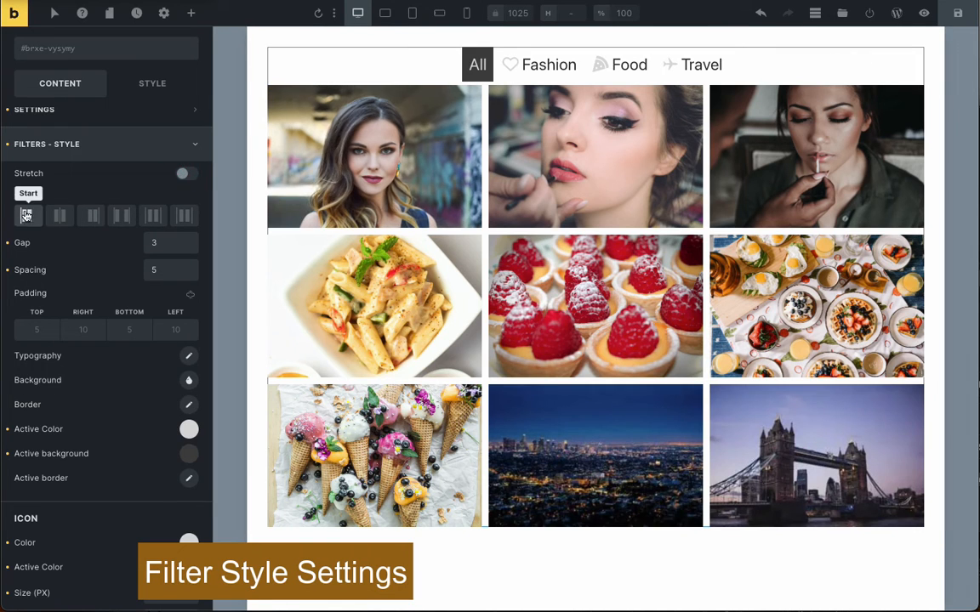
Try left and right filter alignment, then make the filter icons red
{"action": "left_click", "coordinate": [91, 215]}
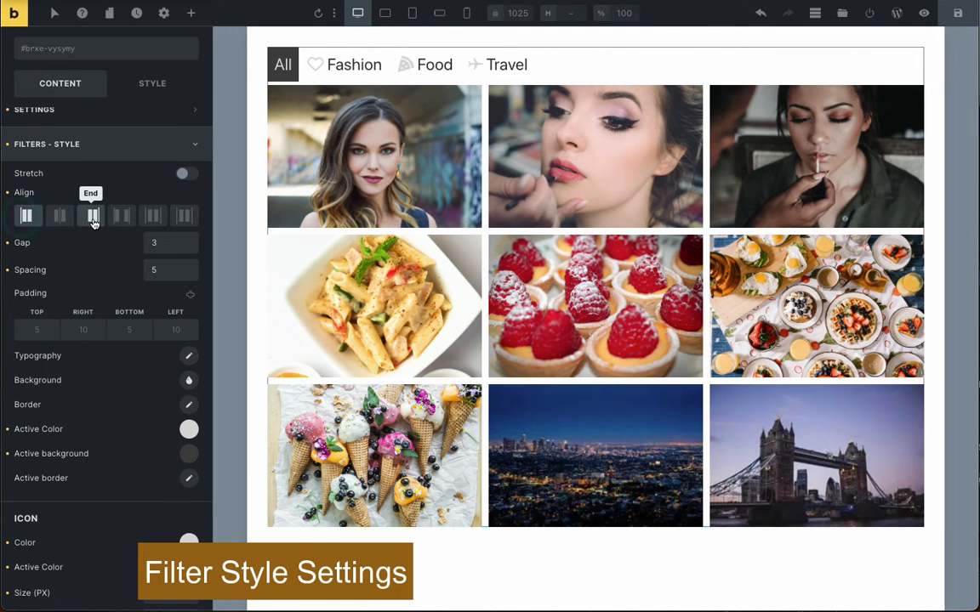
{"action": "left_click", "coordinate": [59, 215]}
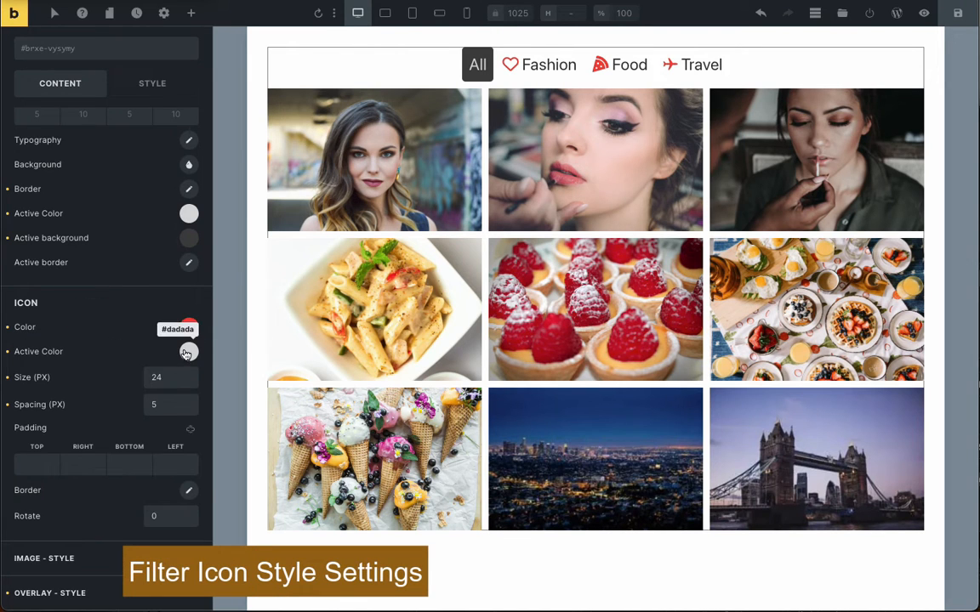
{"action": "left_click", "coordinate": [189, 327]}
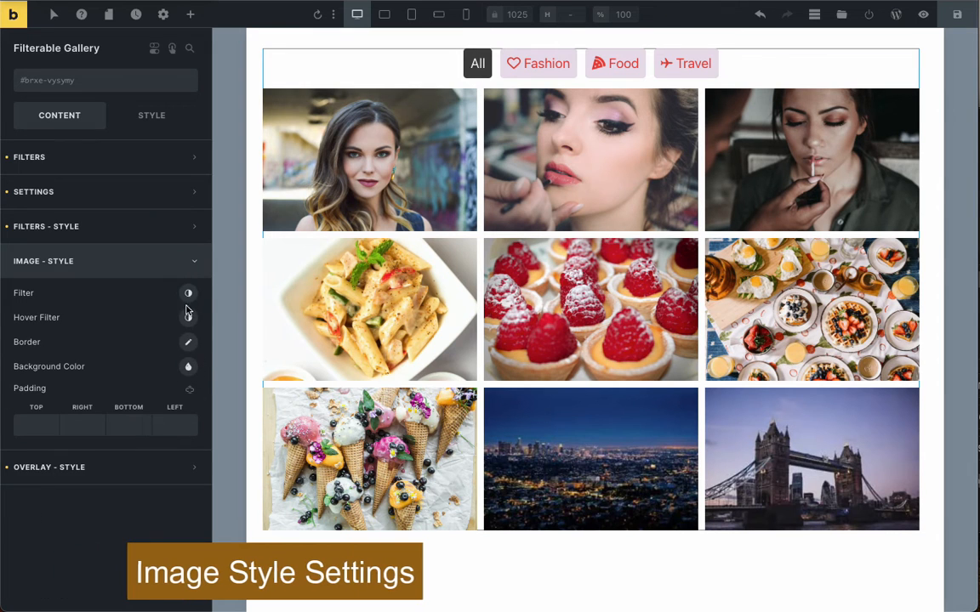
Apply a hover filter to the images and round all their corners with radius 2
{"action": "left_click", "coordinate": [188, 317]}
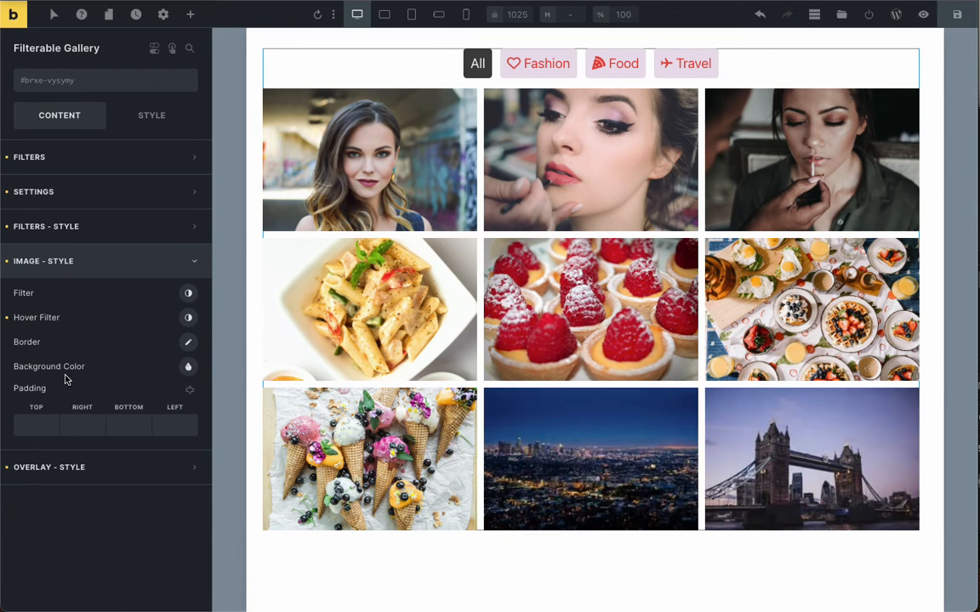
{"action": "left_click", "coordinate": [26, 341]}
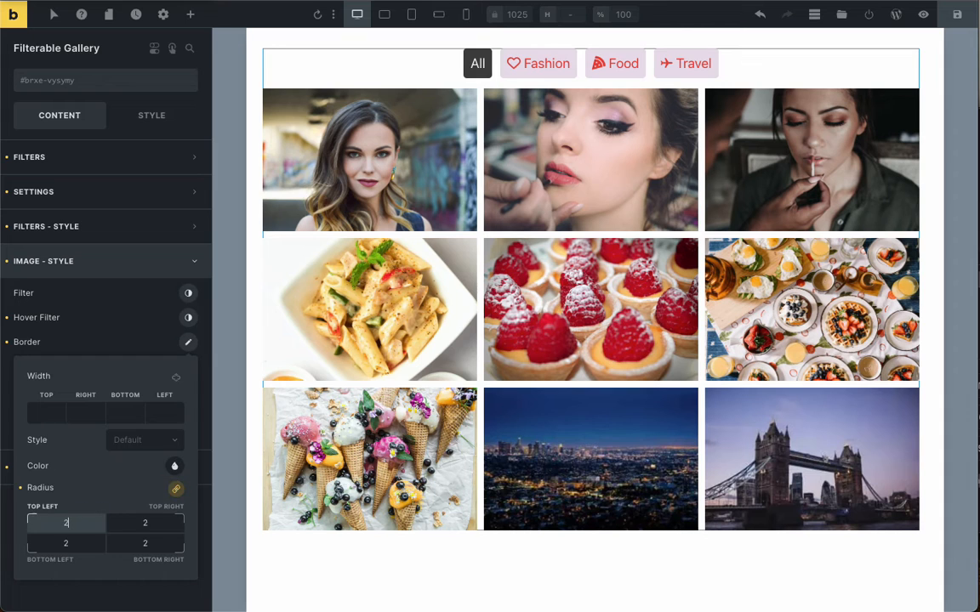
{"action": "left_click", "coordinate": [28, 342]}
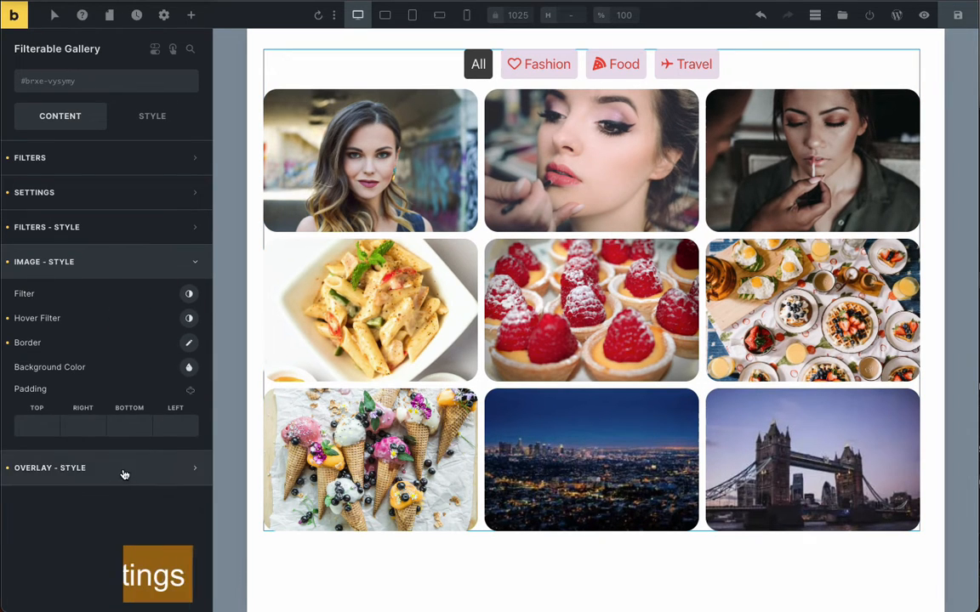
{"action": "left_click", "coordinate": [49, 467]}
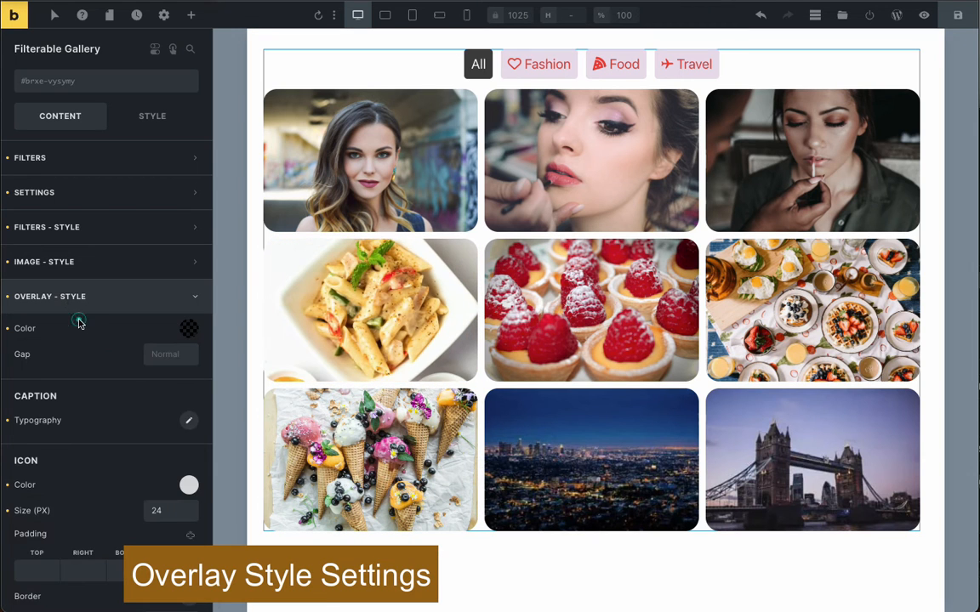
{"action": "left_click", "coordinate": [188, 420]}
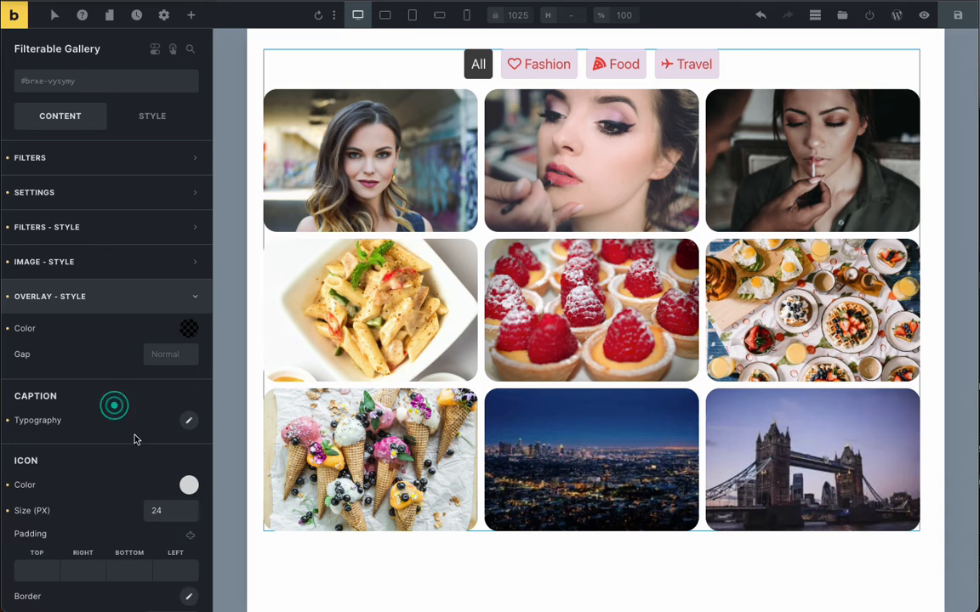
{"action": "left_click", "coordinate": [189, 485]}
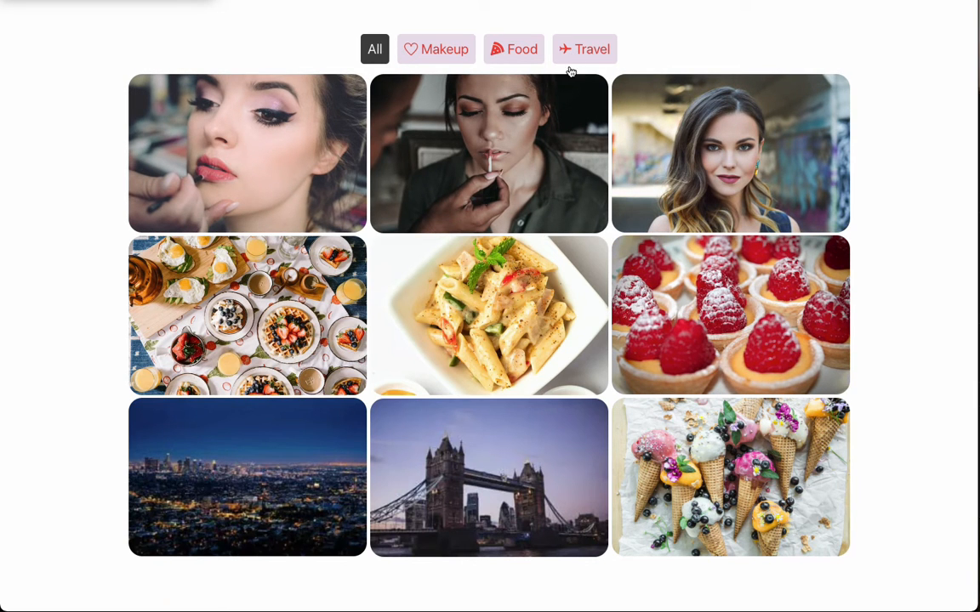
{"action": "mouse_move", "coordinate": [247, 154]}
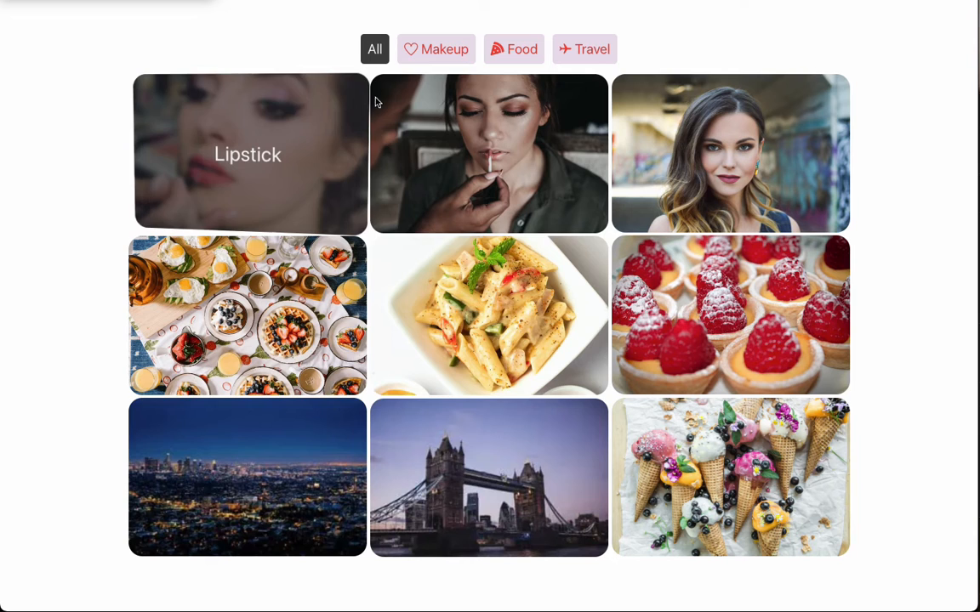
Filter the live gallery by Makeup, Food and Travel, then return to All
{"action": "left_click", "coordinate": [436, 48]}
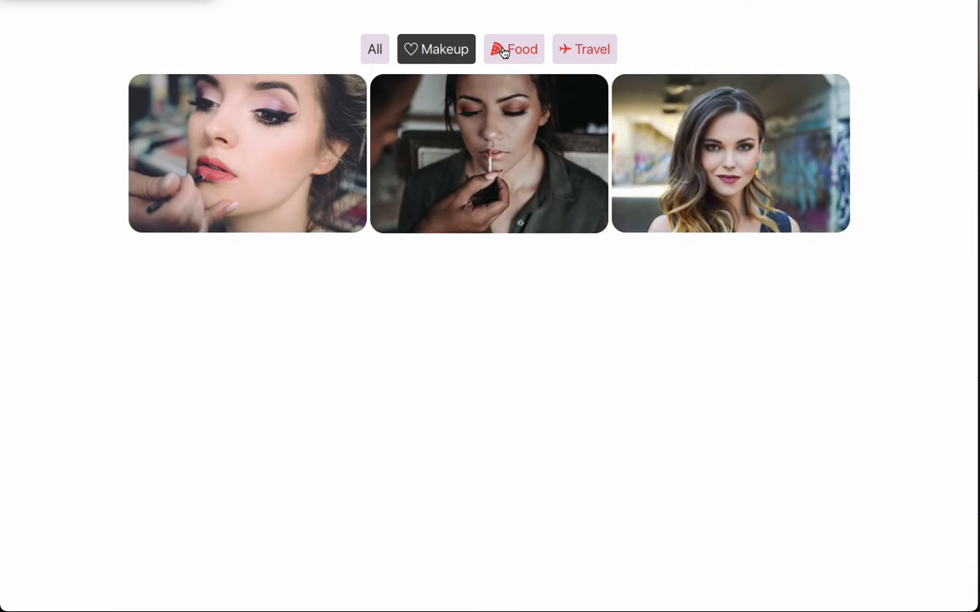
{"action": "left_click", "coordinate": [513, 48]}
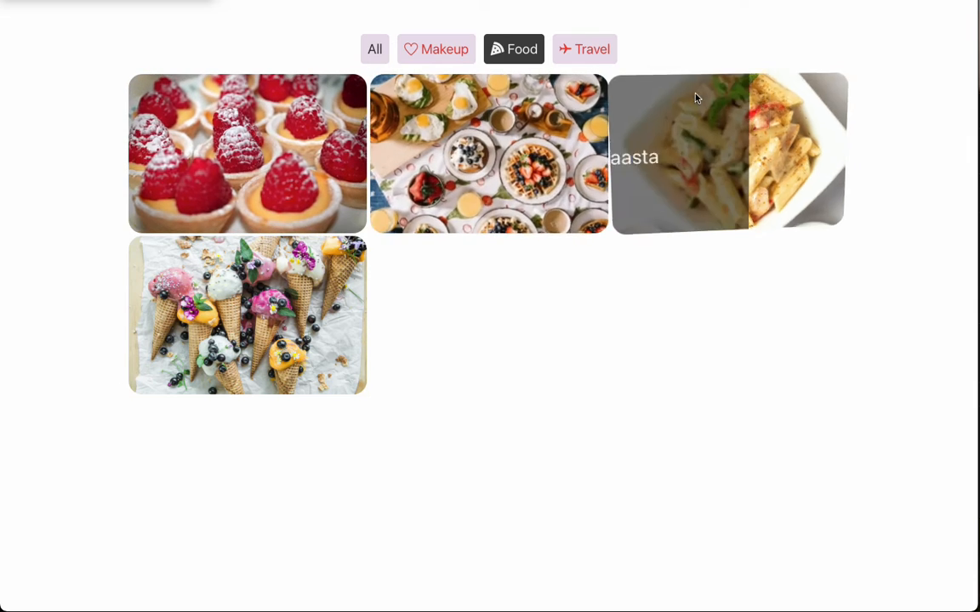
{"action": "left_click", "coordinate": [585, 48]}
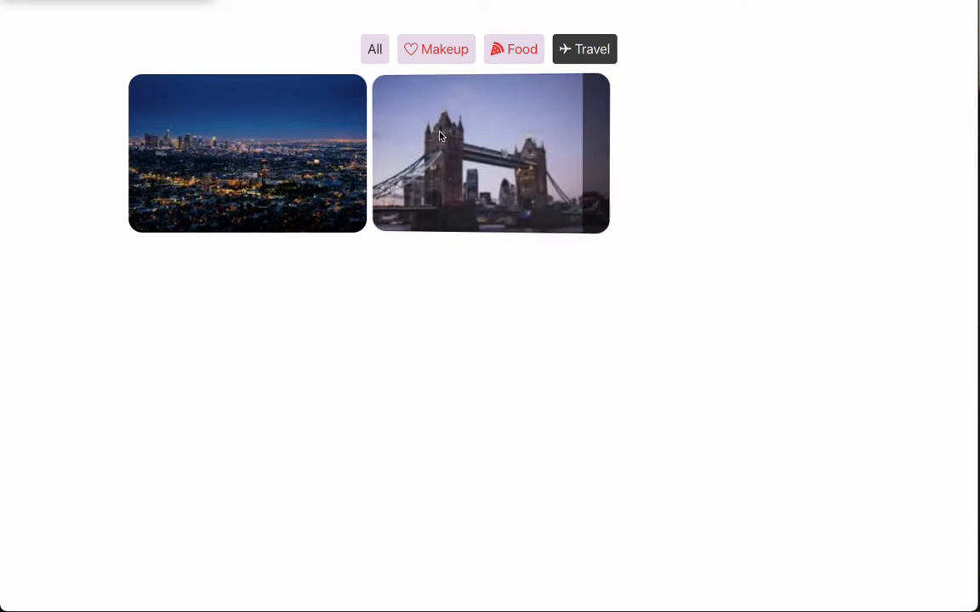
{"action": "left_click", "coordinate": [374, 49]}
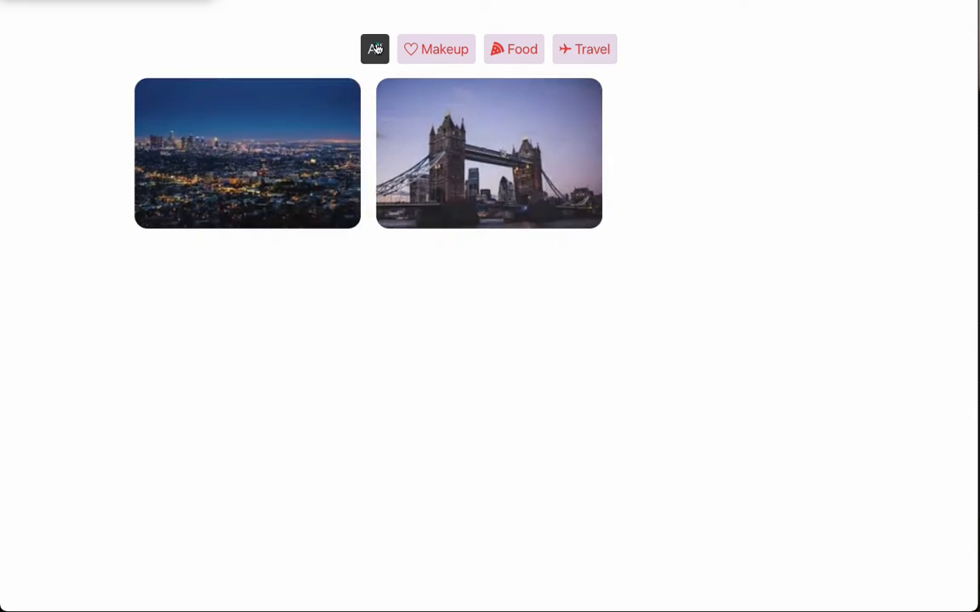
{"action": "left_click", "coordinate": [374, 48]}
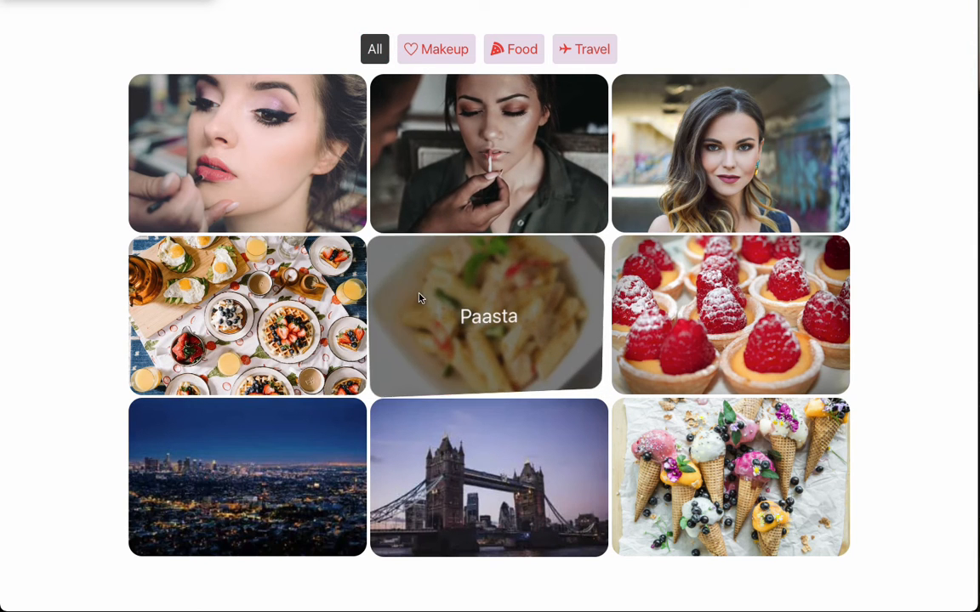
{"action": "mouse_move", "coordinate": [294, 318]}
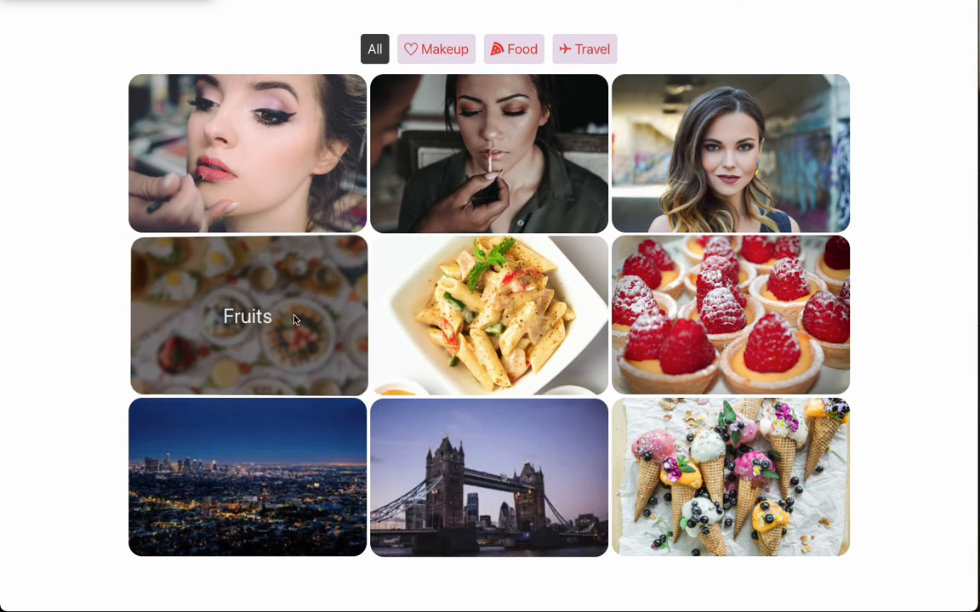